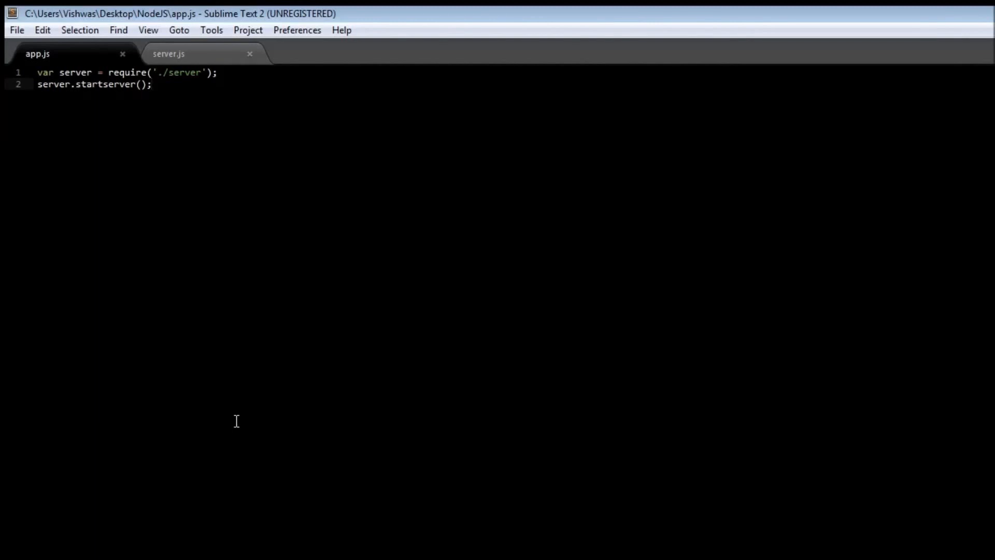
- Show server.js with its startserver function serving plain text on port 8888
{"action": "left_click", "coordinate": [169, 54]}
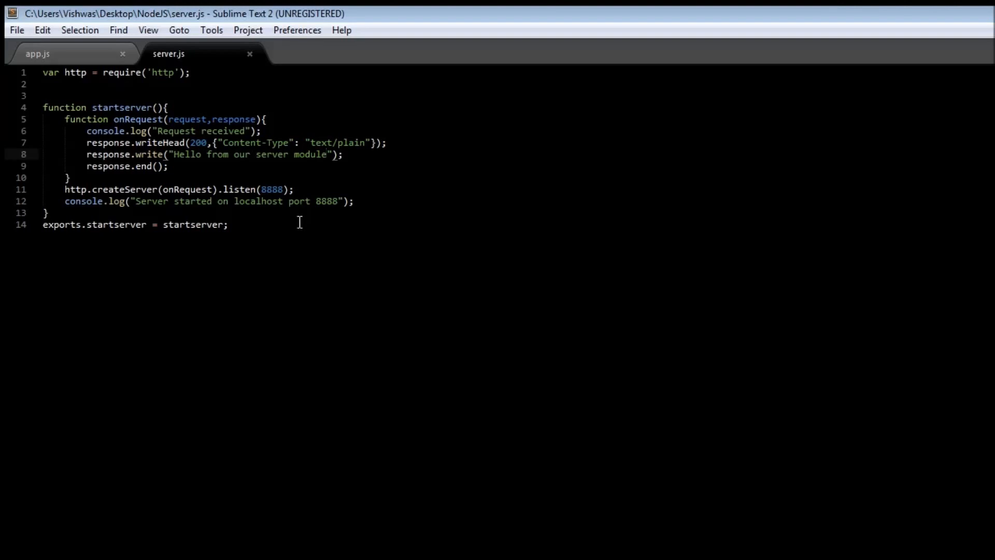
{"action": "left_click", "coordinate": [326, 155]}
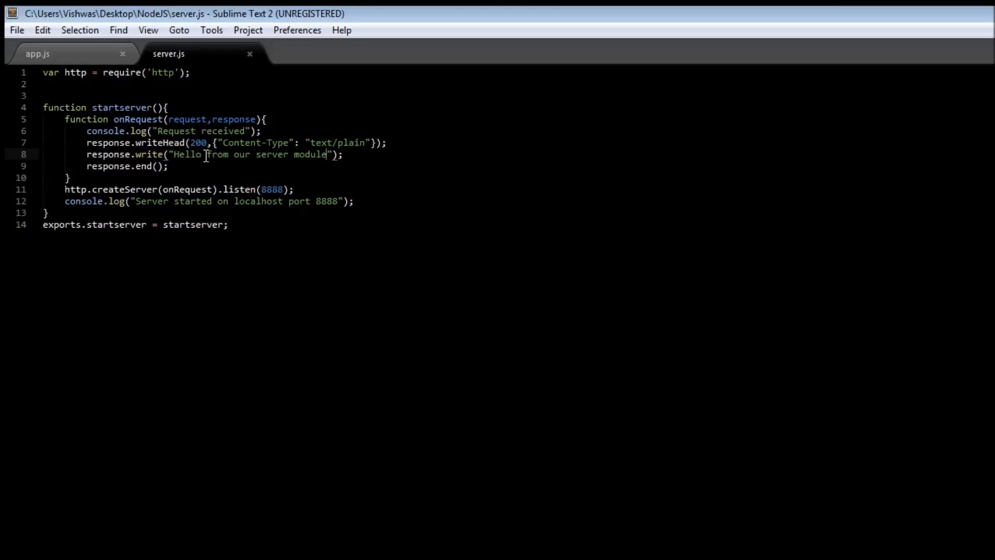
{"action": "mouse_move", "coordinate": [141, 73]}
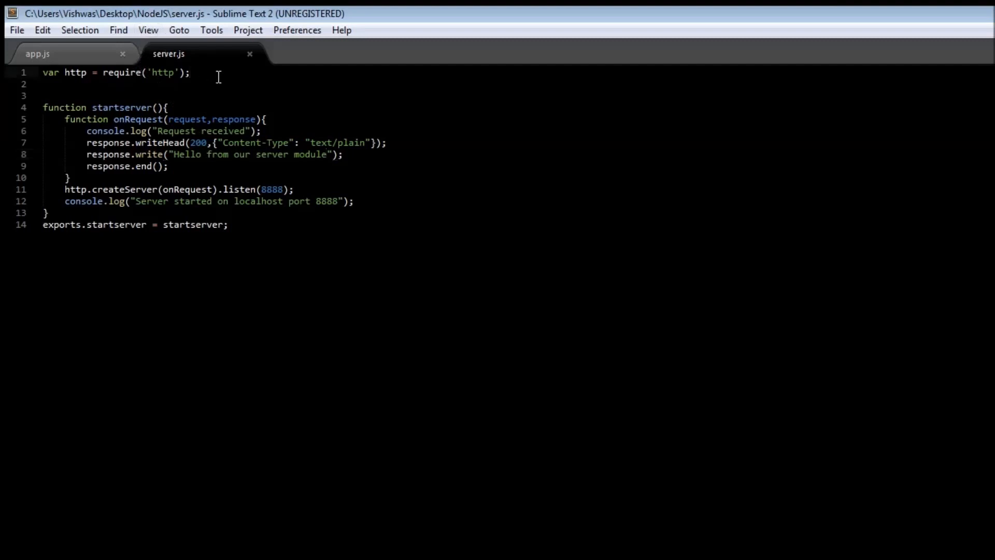
- Add var url = require('url'); to the top of server.js
{"action": "type", "text": "var url"}
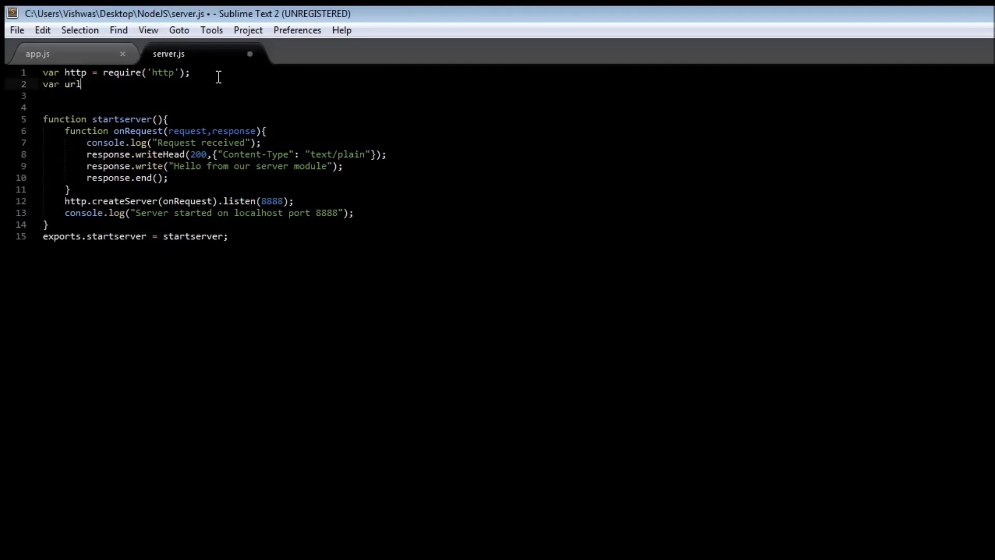
{"action": "type", "text": "= require"}
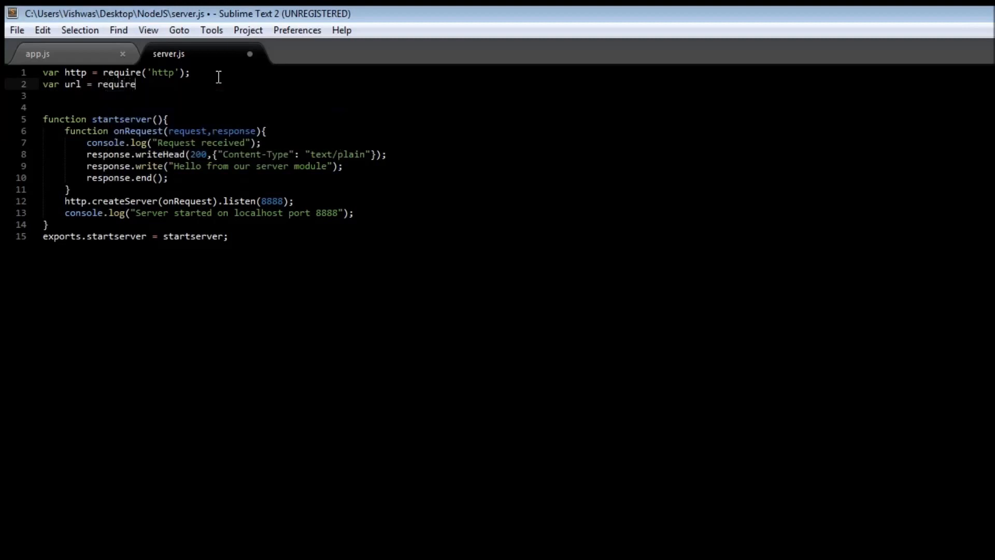
{"action": "type", "text": "()"}
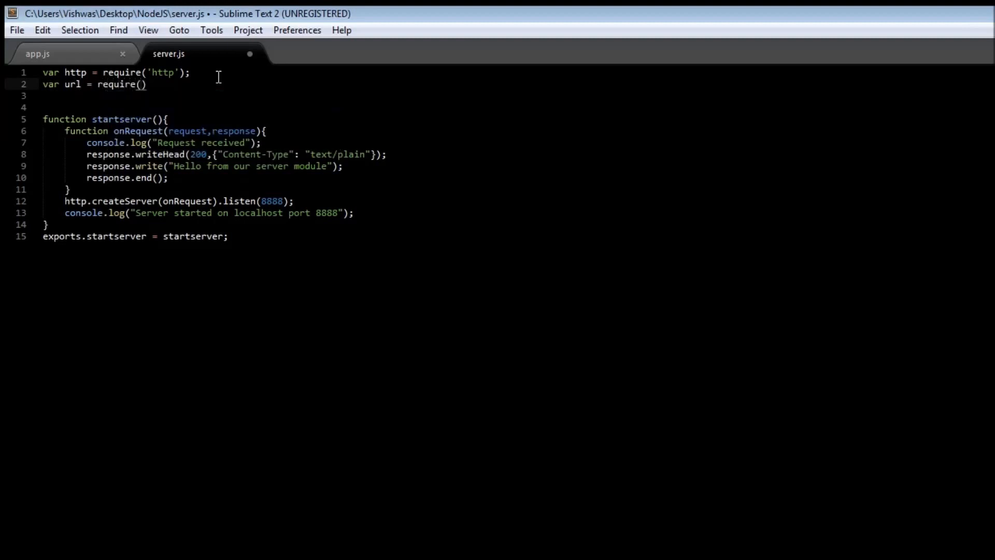
{"action": "type", "text": "'url'"}
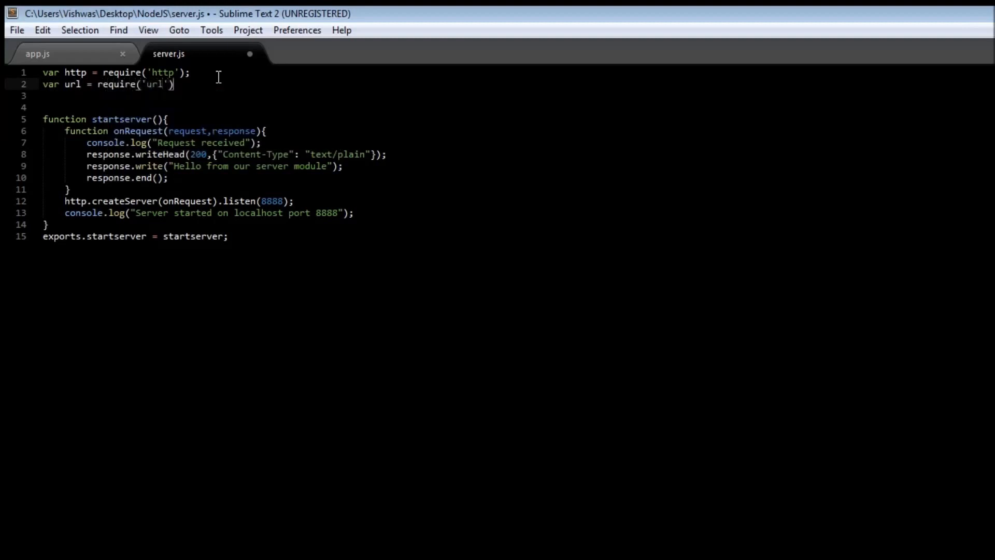
{"action": "type", "text": ";"}
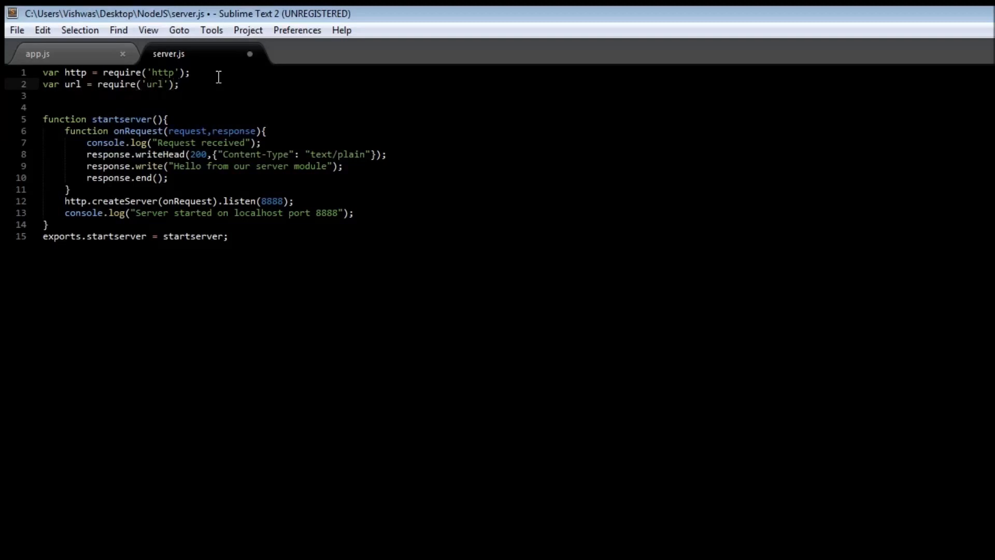
{"action": "mouse_move", "coordinate": [208, 102]}
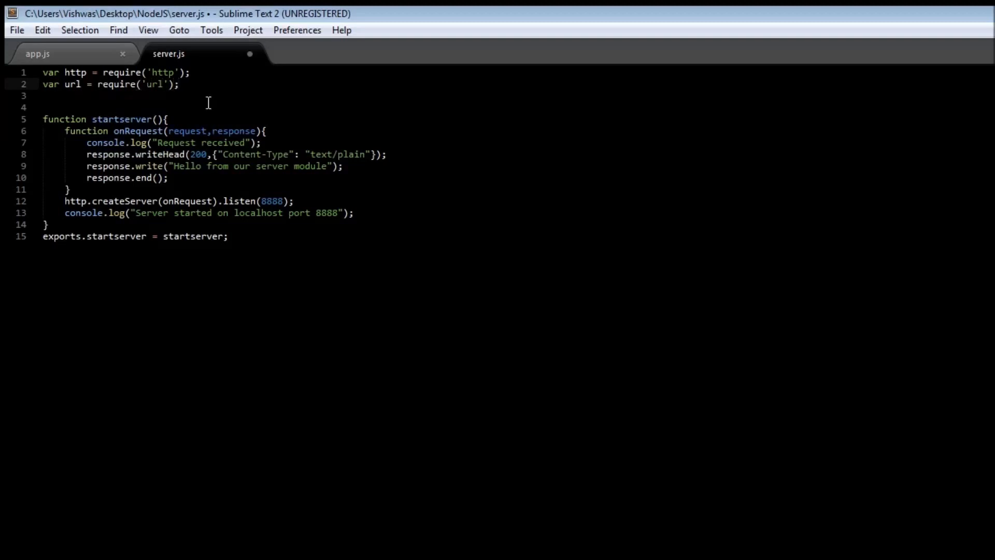
{"action": "mouse_move", "coordinate": [40, 110]}
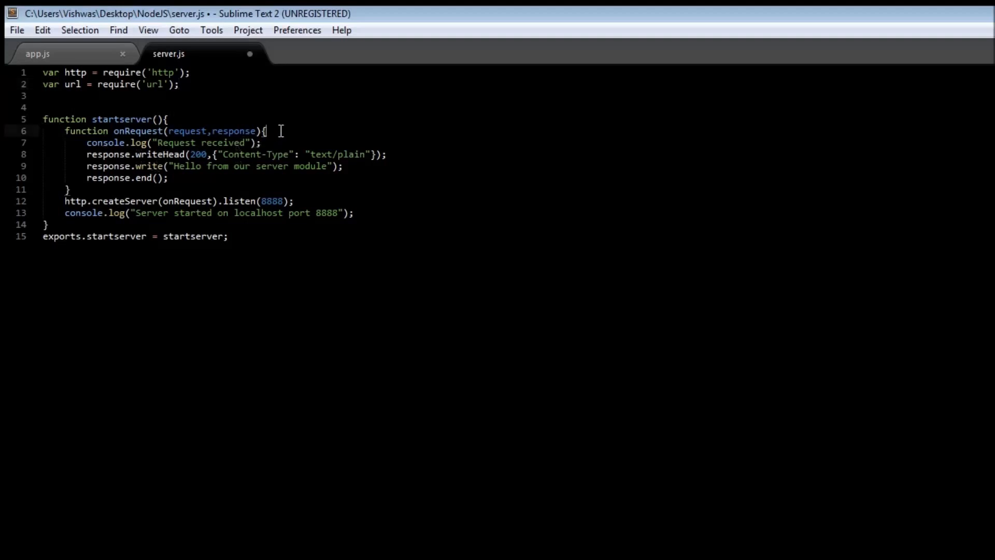
- Compute pathname via url.parse(request.url).pathname and append it to the 'Request received for' log
{"action": "type", "text": "var"}
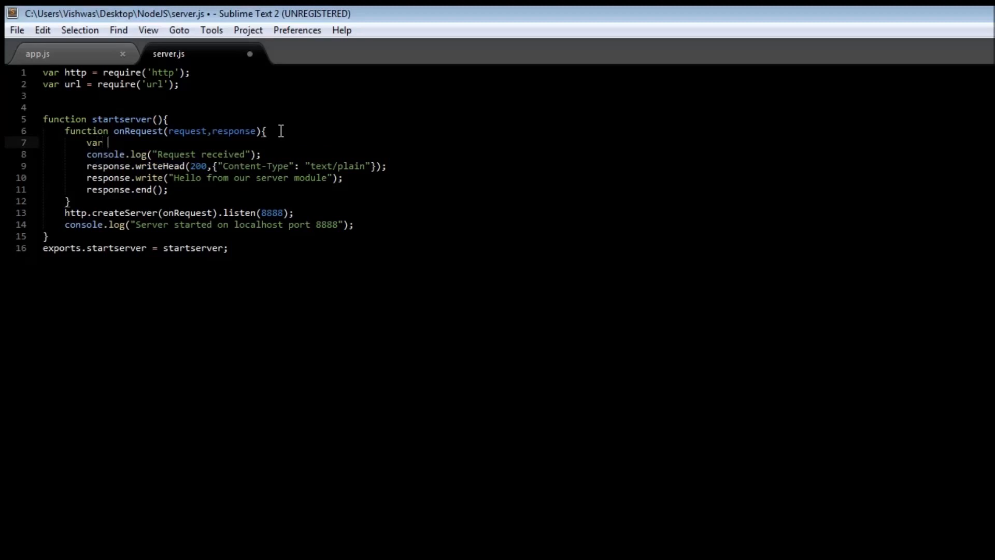
{"action": "type", "text": "pathname ="}
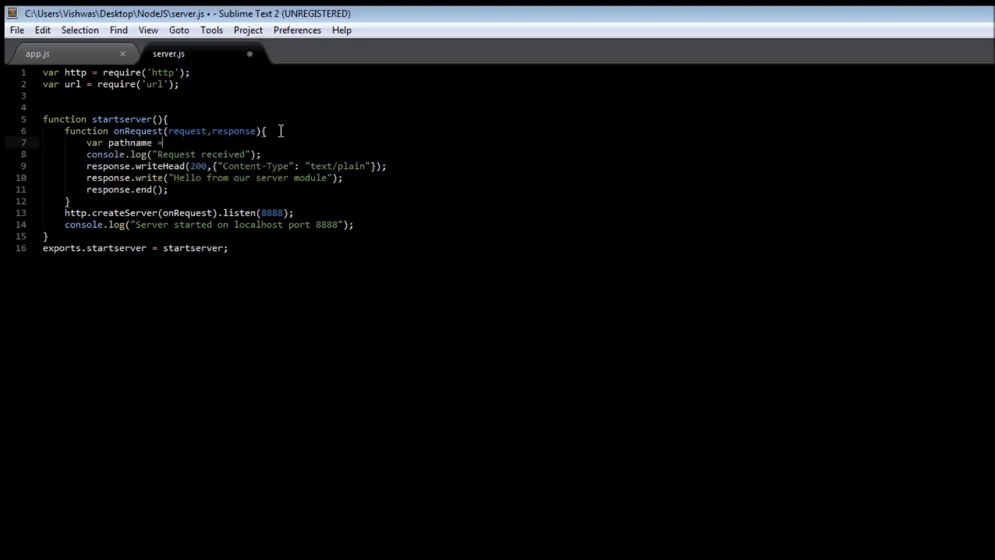
{"action": "type", "text": "url"}
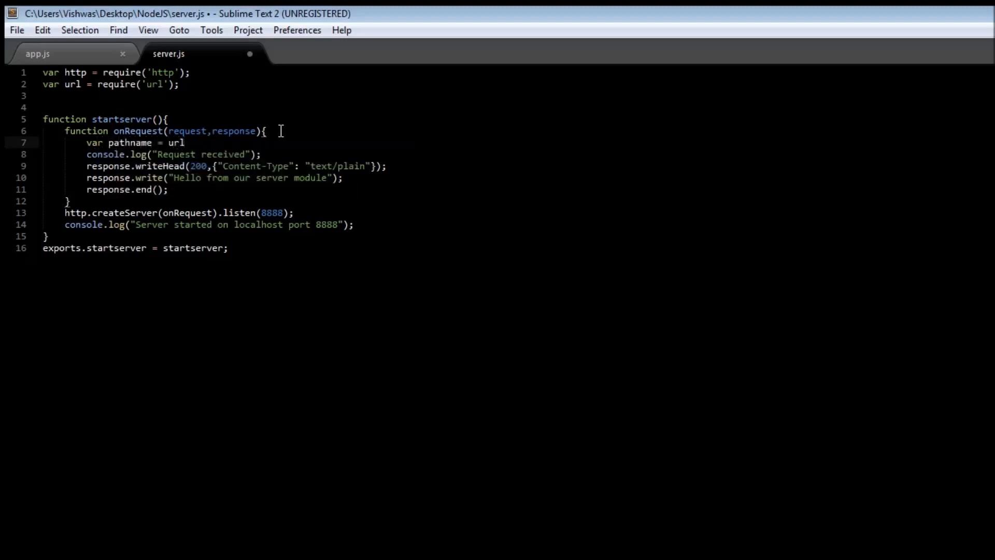
{"action": "type", "text": ".parse"}
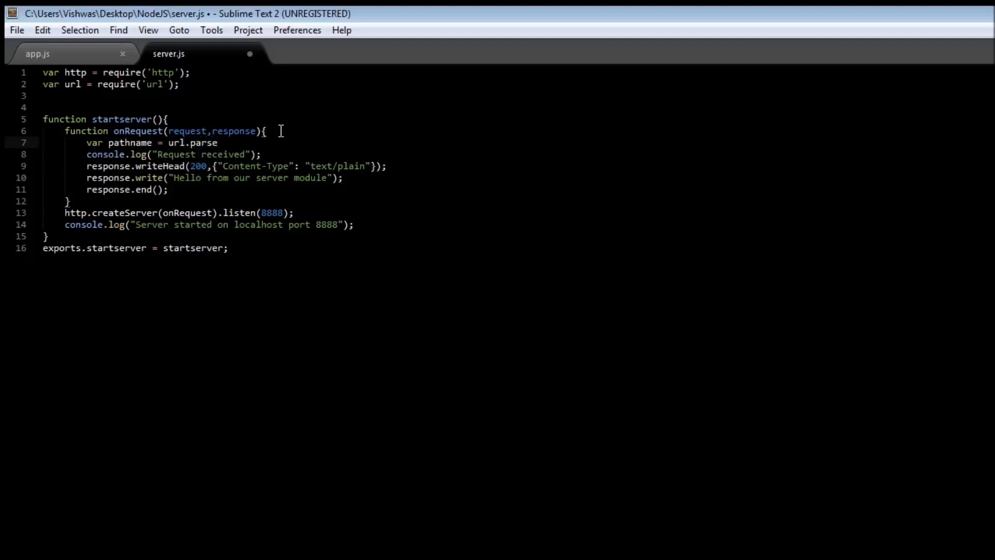
{"action": "type", "text": "(r"}
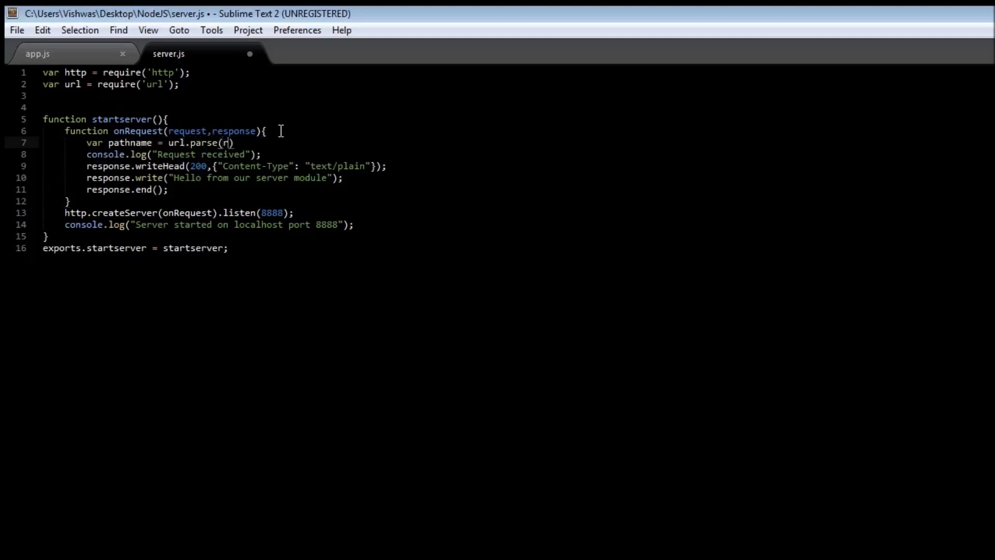
{"action": "type", "text": "equest"}
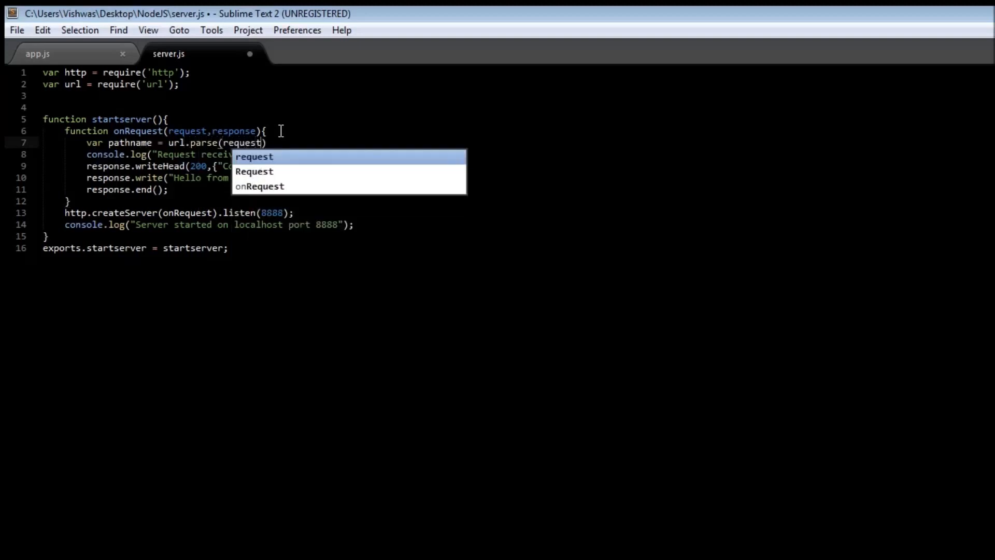
{"action": "type", "text": ".url"}
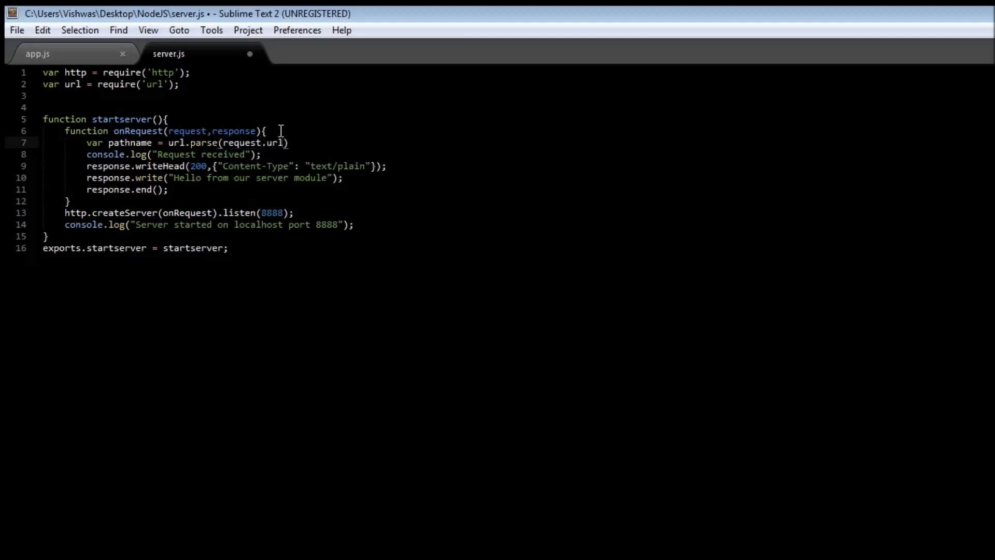
{"action": "type", "text": ".p"}
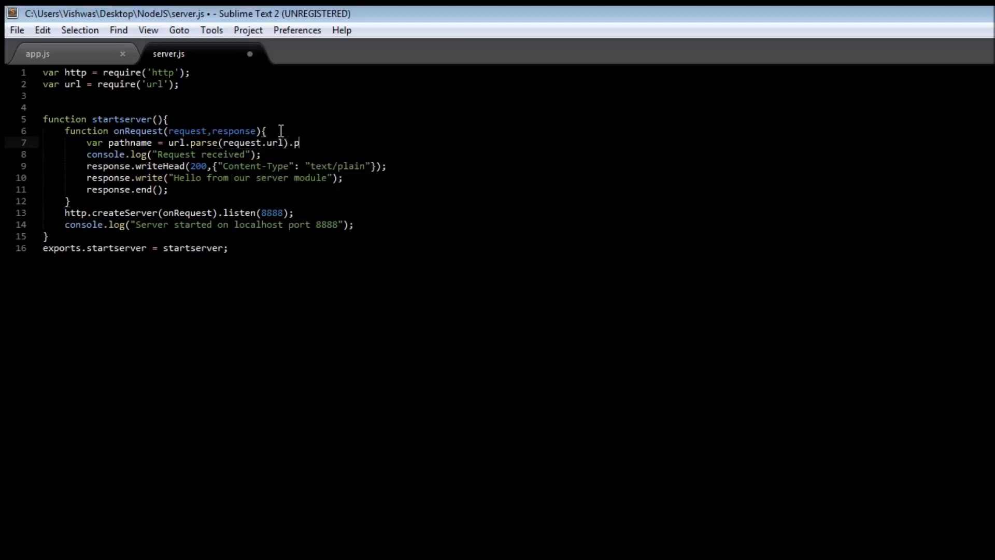
{"action": "type", "text": "athname;"}
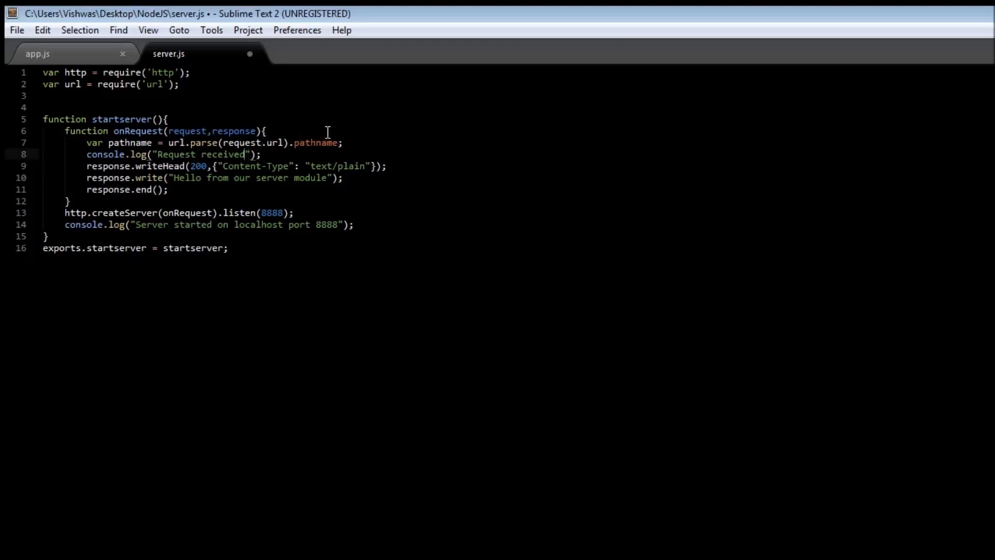
{"action": "type", "text": "for"}
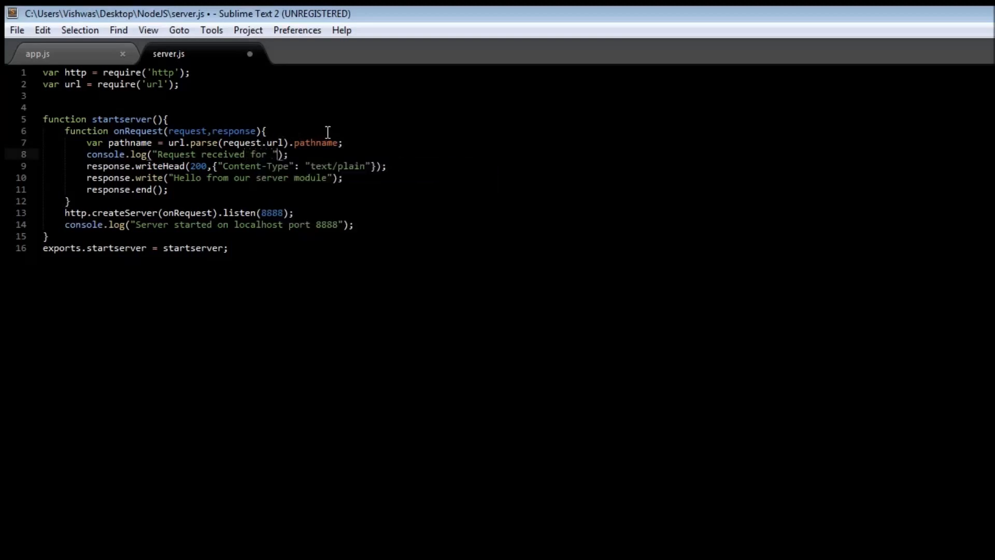
{"action": "type", "text": "+"}
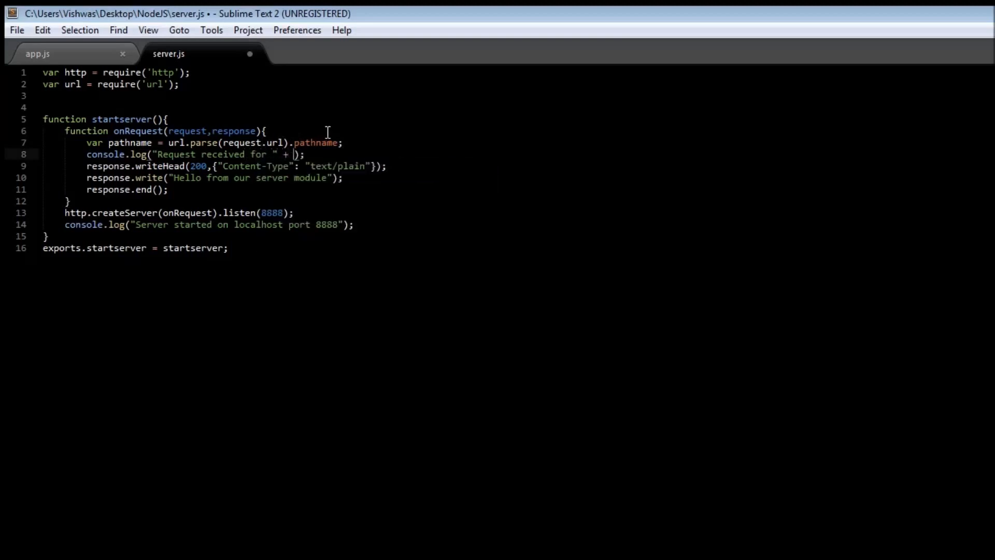
{"action": "type", "text": "pathname"}
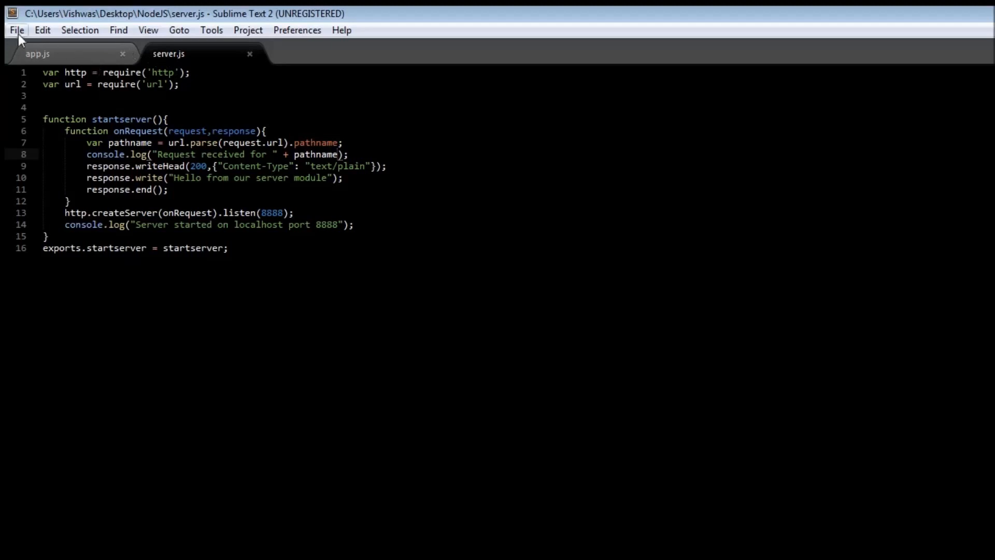
- Create a new blank file and save it as router.js in the NodeJS folder
{"action": "left_click", "coordinate": [16, 30]}
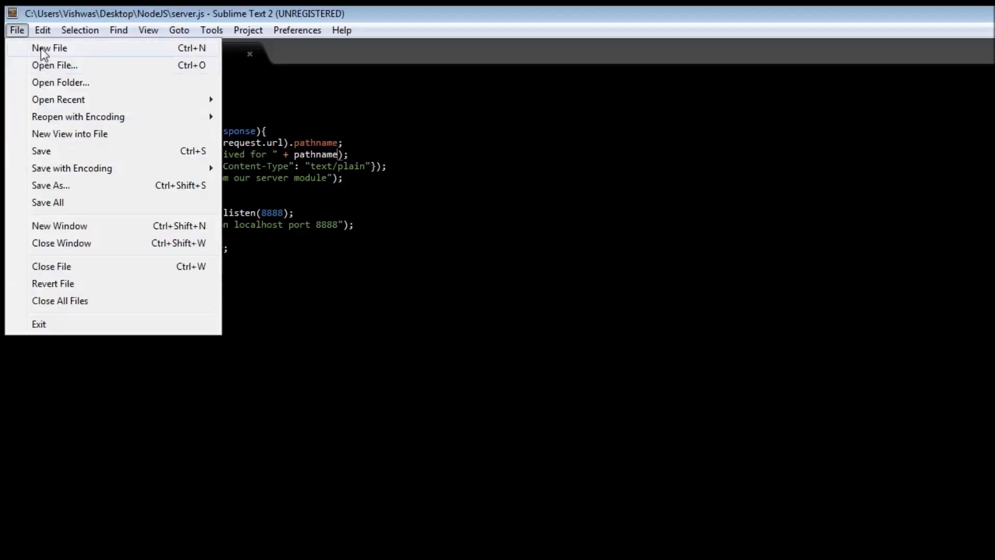
{"action": "left_click", "coordinate": [49, 47]}
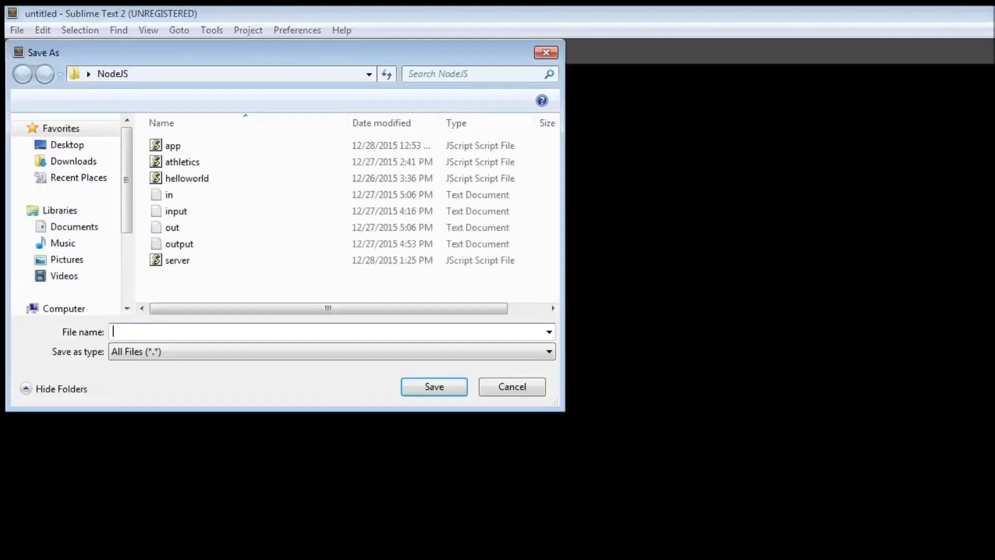
{"action": "type", "text": "router."}
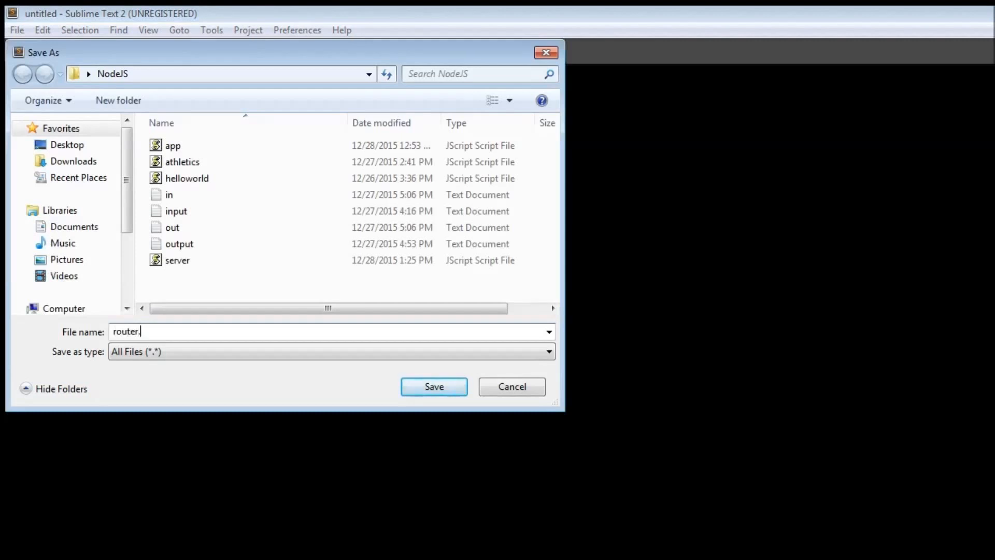
{"action": "left_click", "coordinate": [434, 387]}
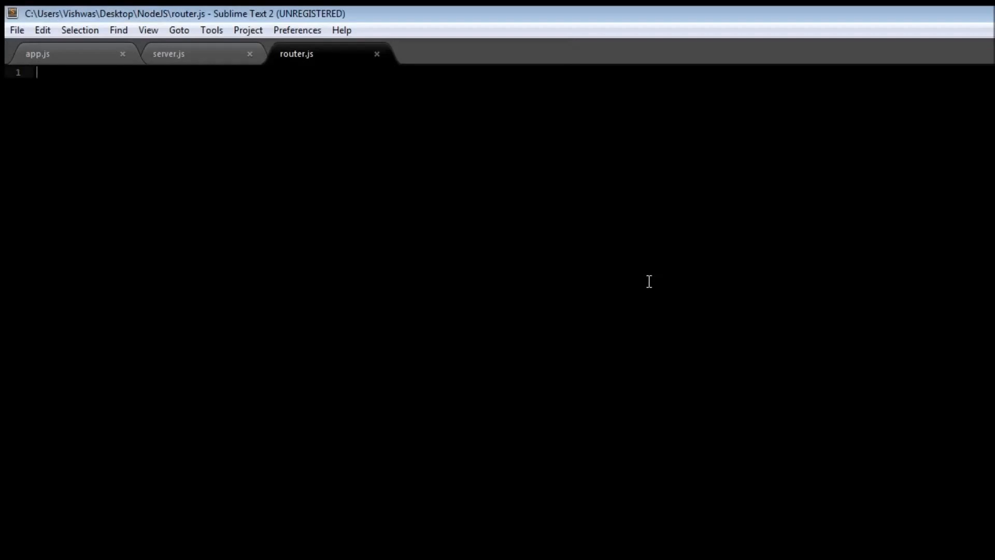
- Write a route(pathname) function logging 'Routing a reqest for ' plus pathname
{"action": "type", "text": "function"}
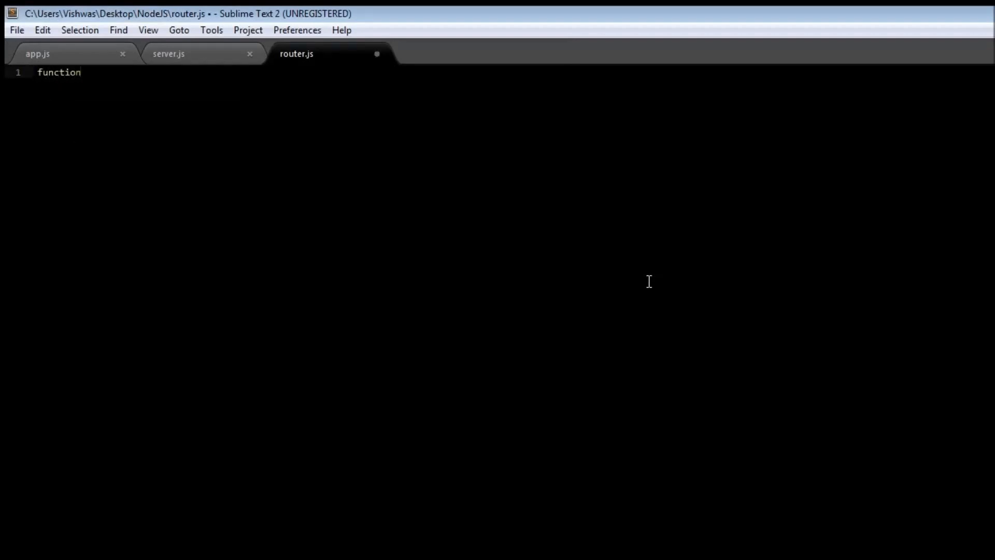
{"action": "type", "text": "route"}
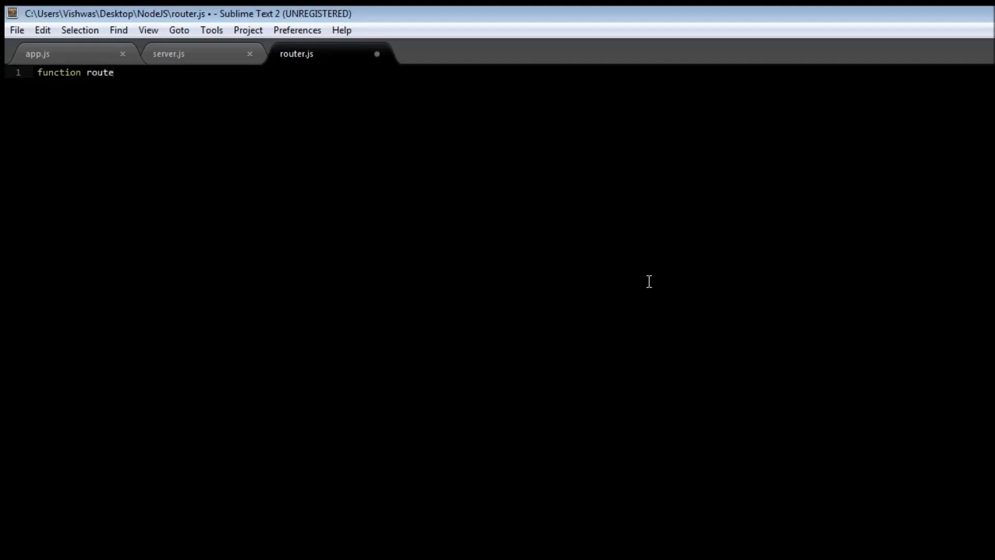
{"action": "type", "text": "(pathname)"}
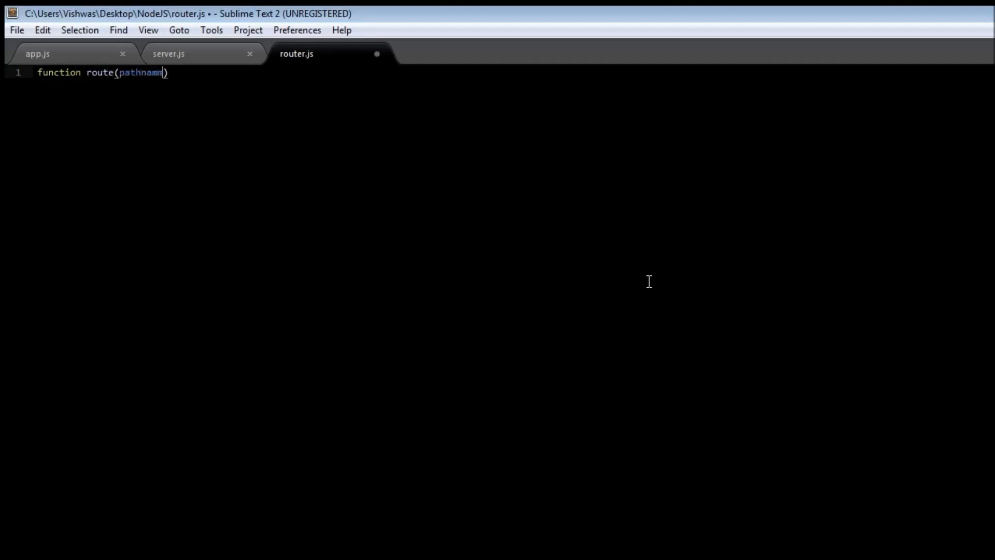
{"action": "type", "text": "e"}
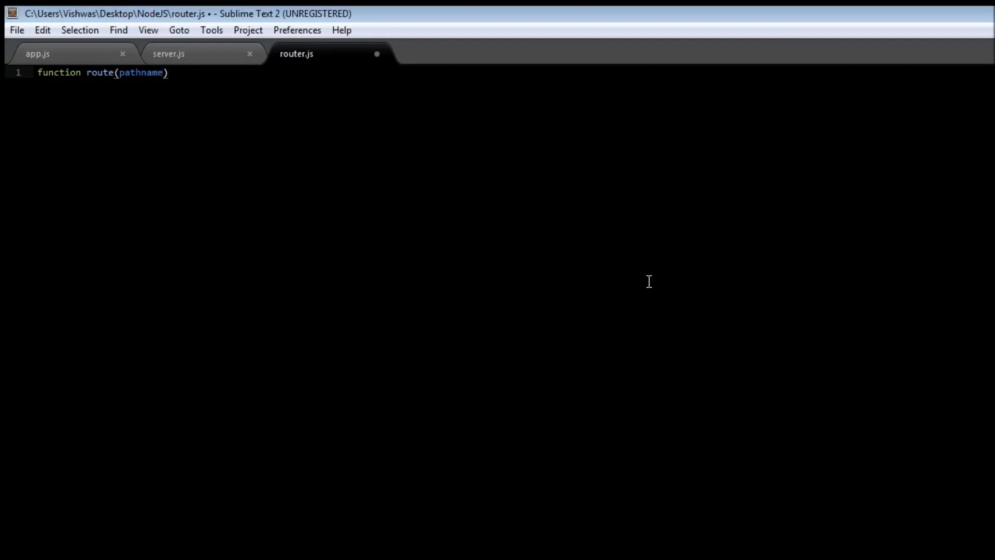
{"action": "type", "text": "{"}
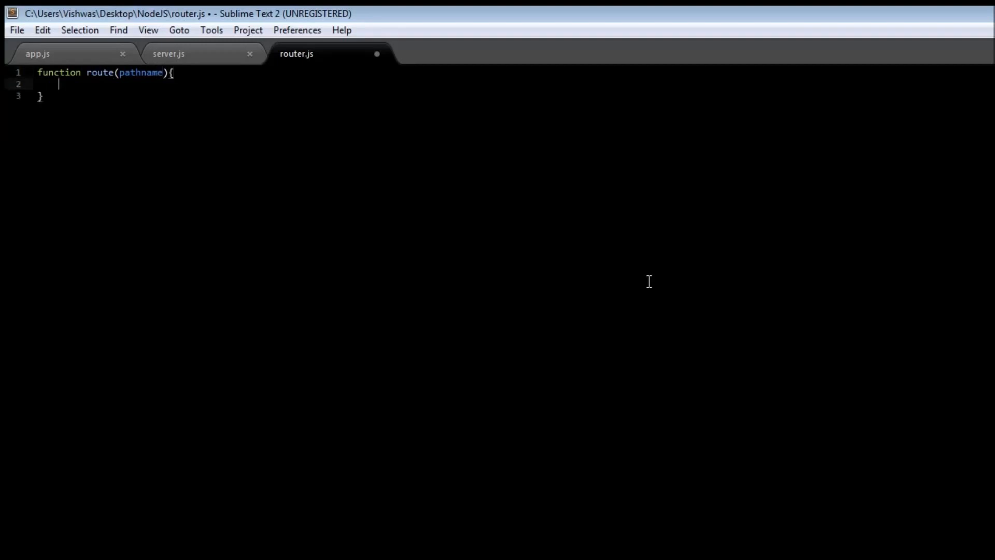
{"action": "type", "text": "conso"}
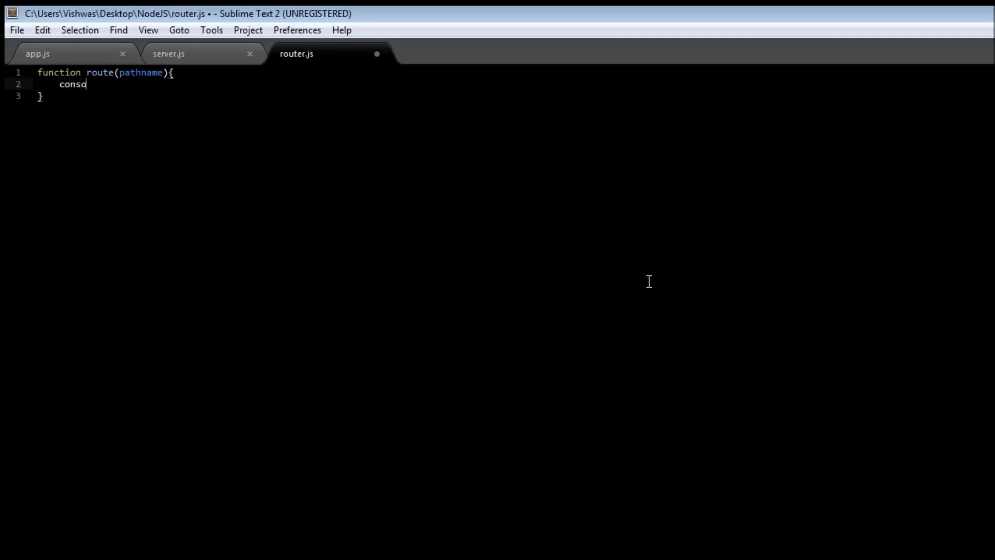
{"action": "type", "text": "le.log()"}
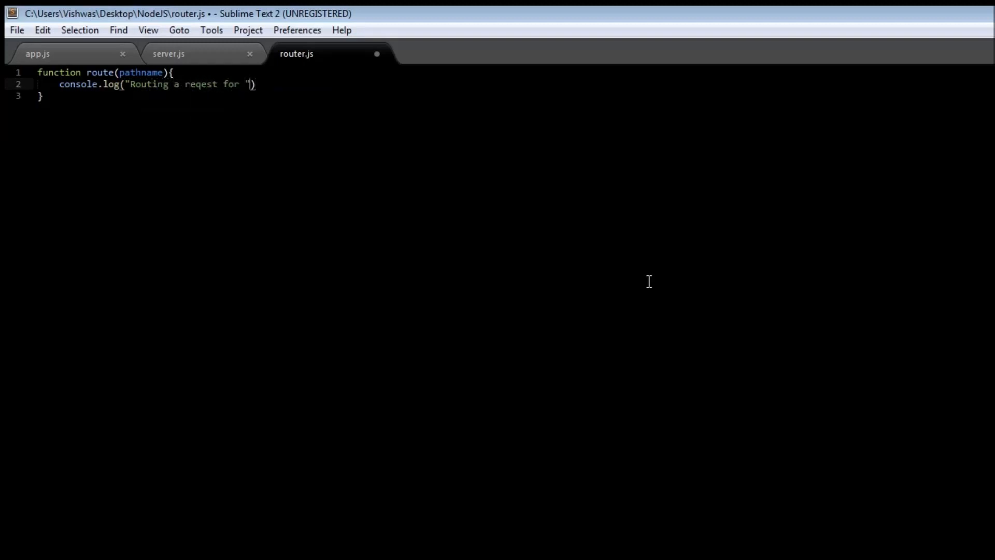
{"action": "type", "text": "+ pathna"}
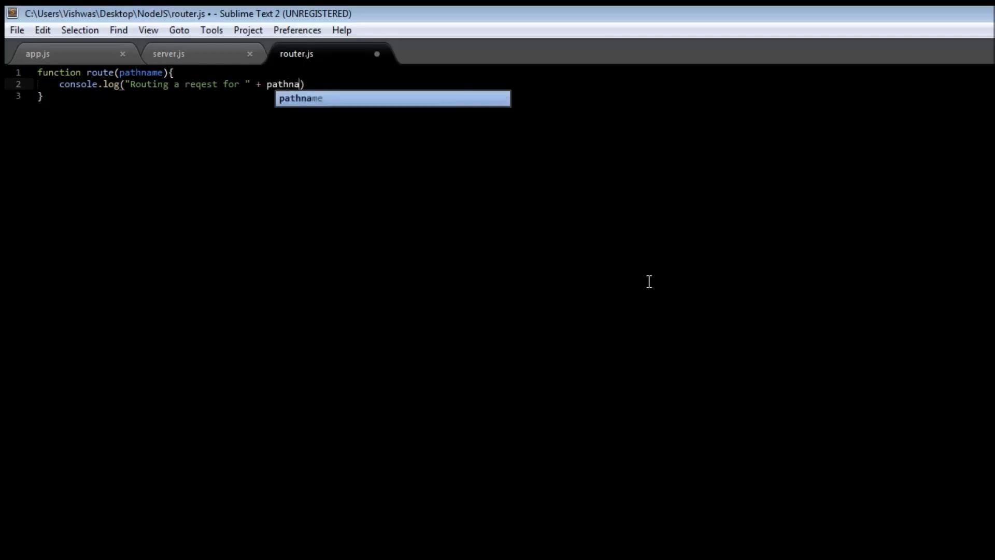
{"action": "key", "text": "Tab"}
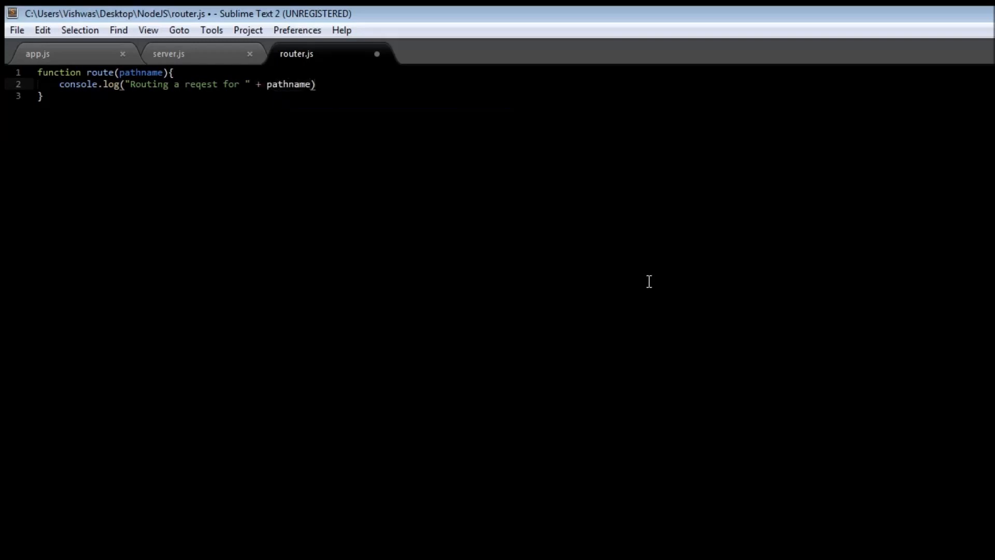
{"action": "type", "text": ";"}
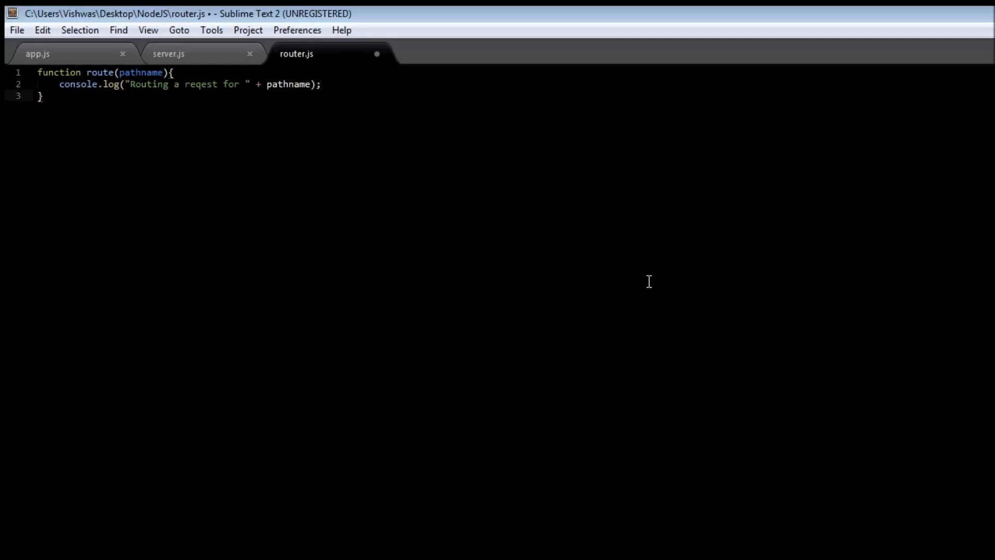
- Export the function with exports.route = route; and save router.js
{"action": "type", "text": "ex"}
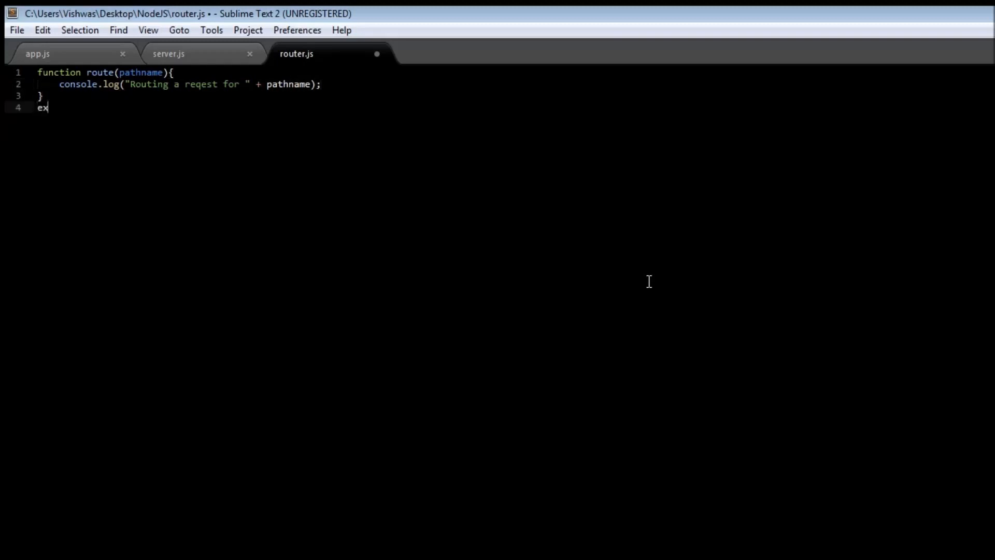
{"action": "type", "text": "port"}
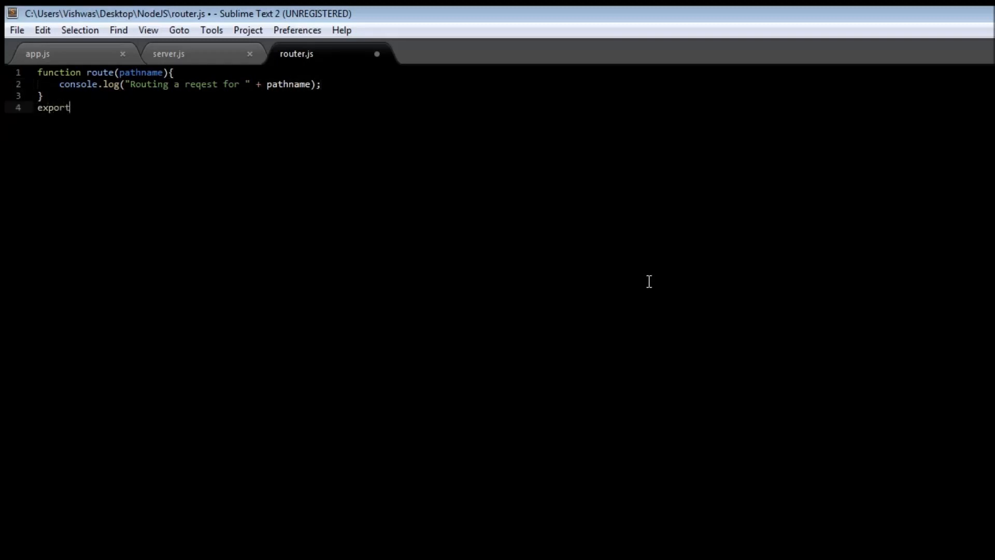
{"action": "type", "text": "s.route"}
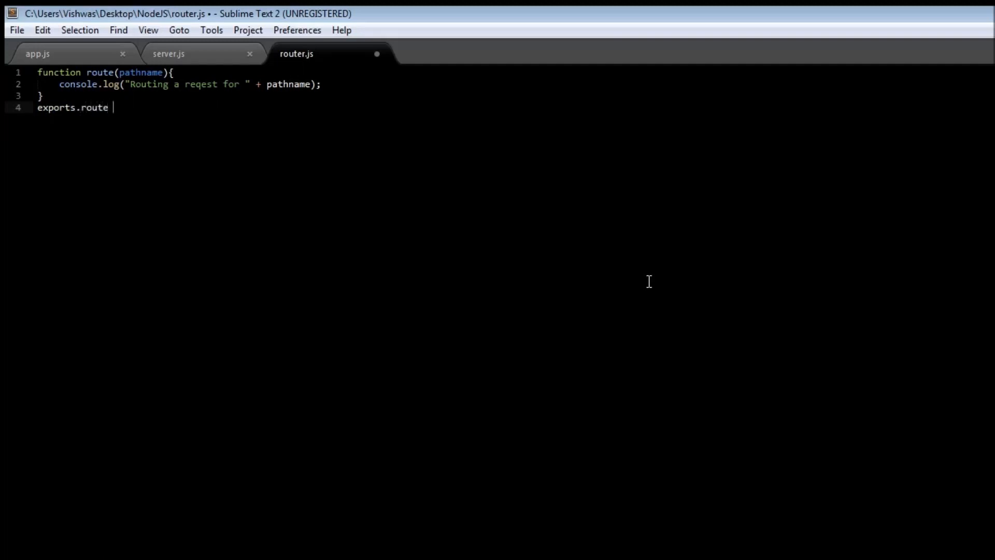
{"action": "type", "text": "= route"}
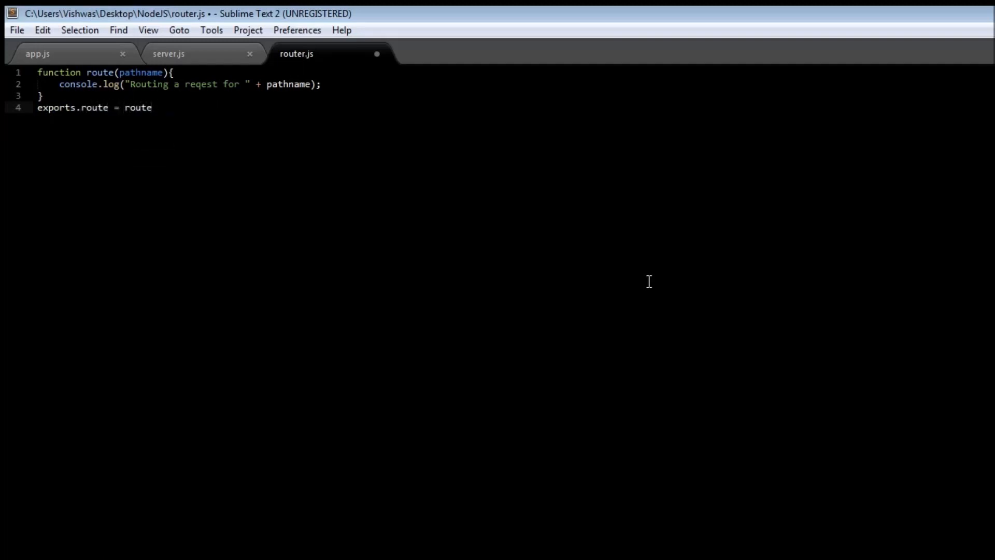
{"action": "type", "text": ";"}
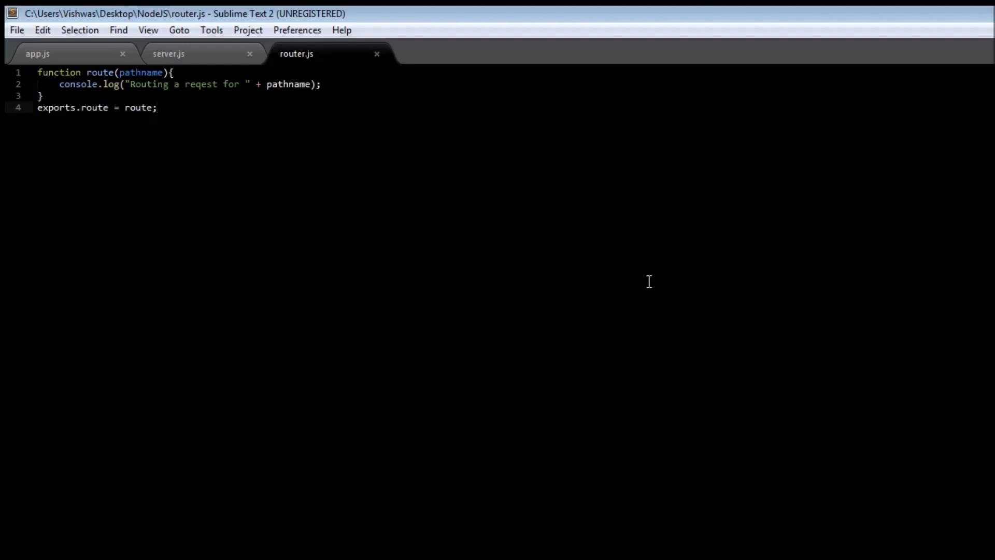
{"action": "mouse_move", "coordinate": [311, 309]}
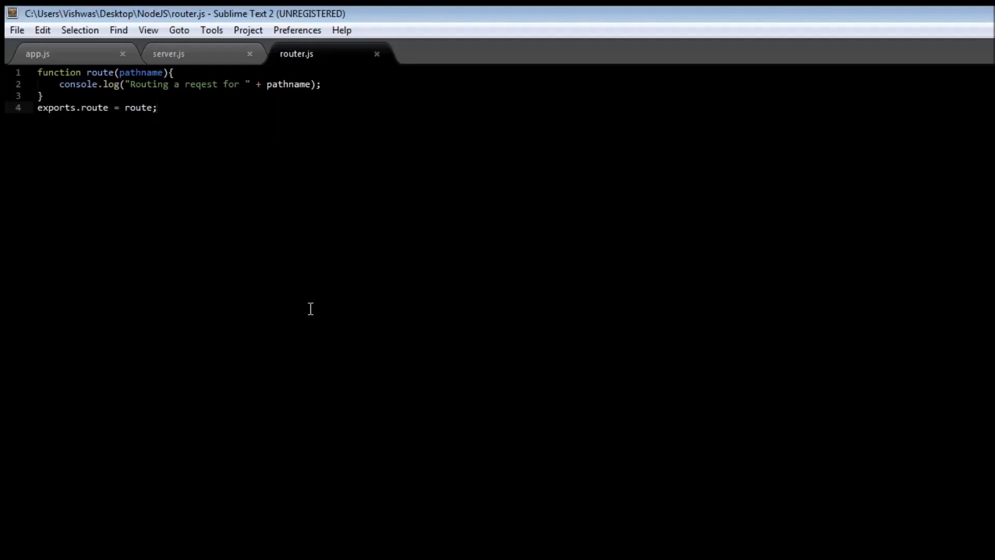
{"action": "mouse_move", "coordinate": [178, 71]}
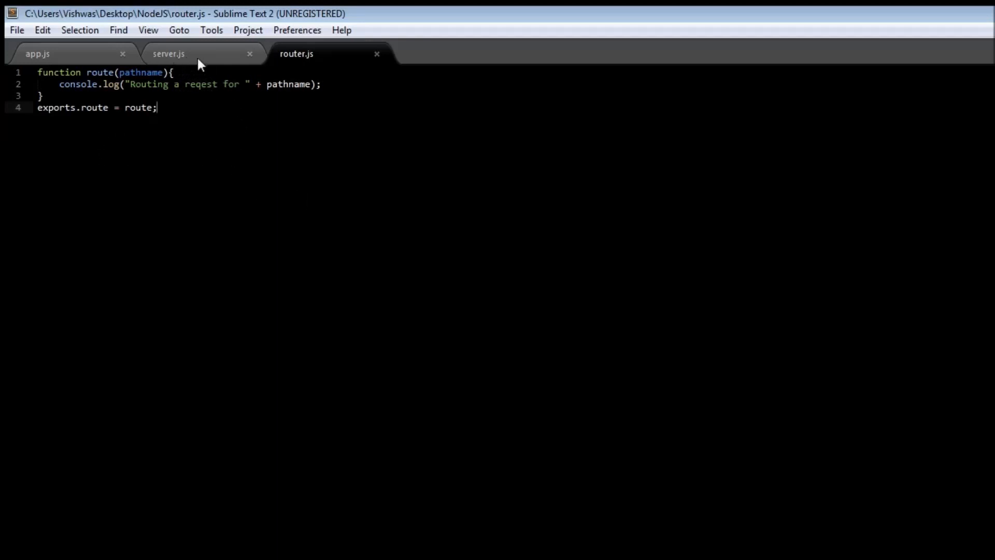
- Add a route parameter to startserver in server.js
{"action": "left_click", "coordinate": [169, 53]}
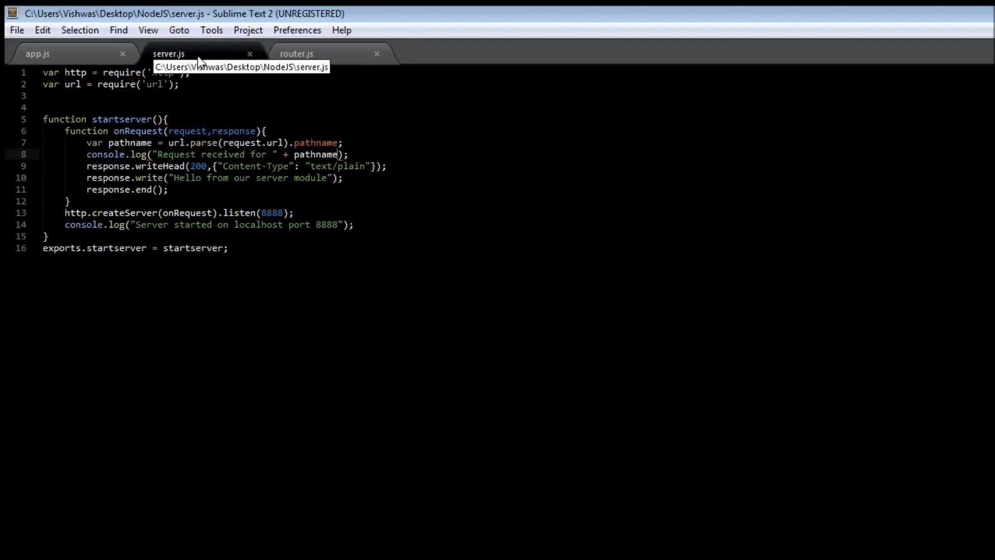
{"action": "mouse_move", "coordinate": [308, 197]}
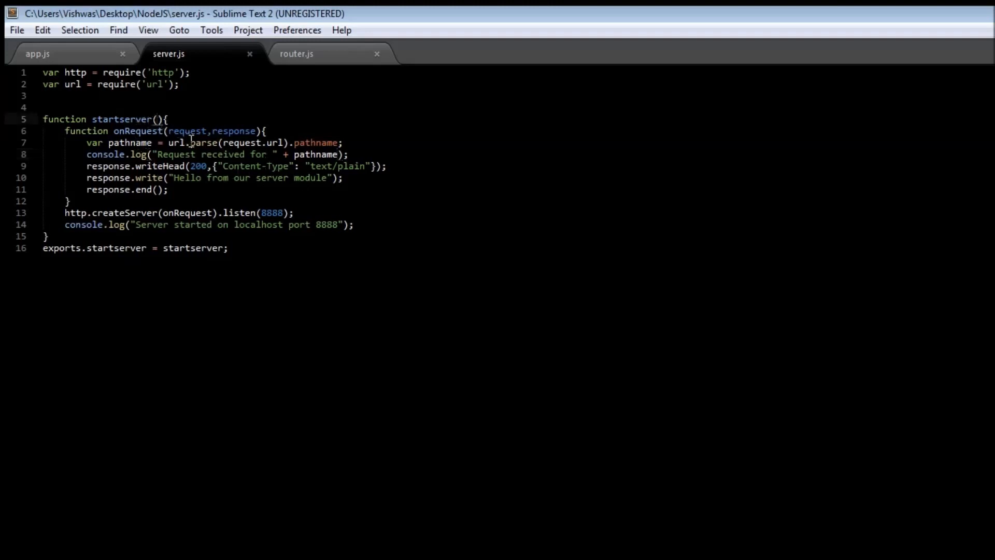
{"action": "left_click", "coordinate": [158, 119]}
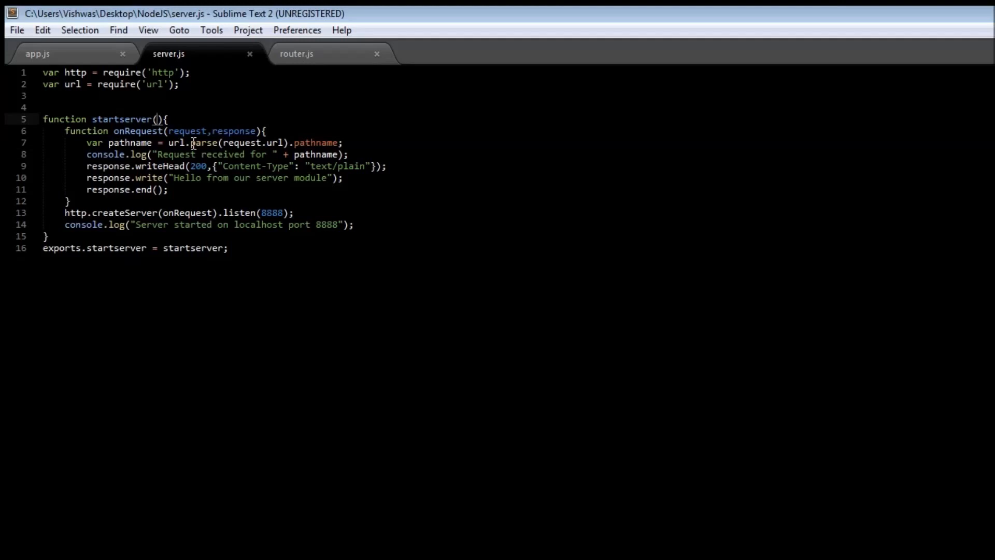
{"action": "type", "text": "rou"}
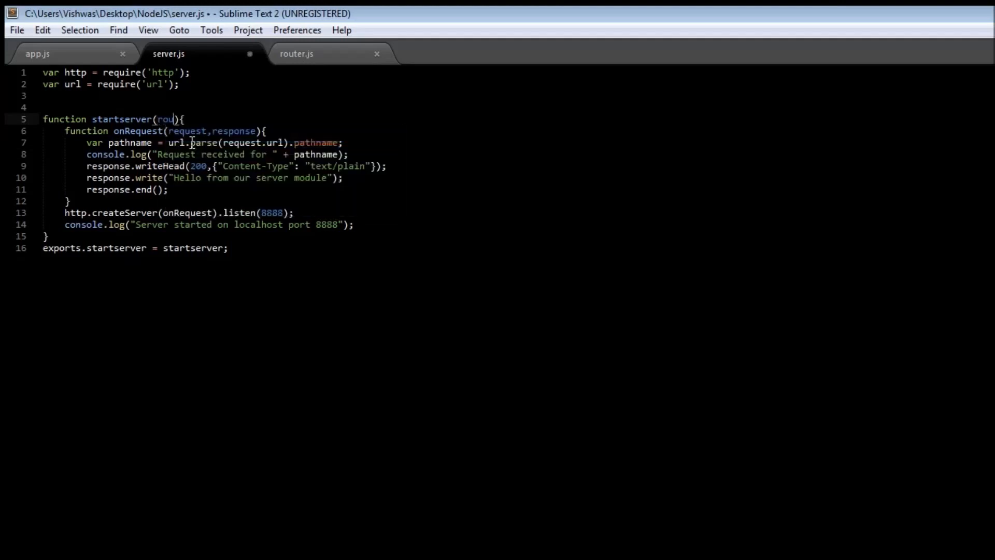
{"action": "type", "text": "te"}
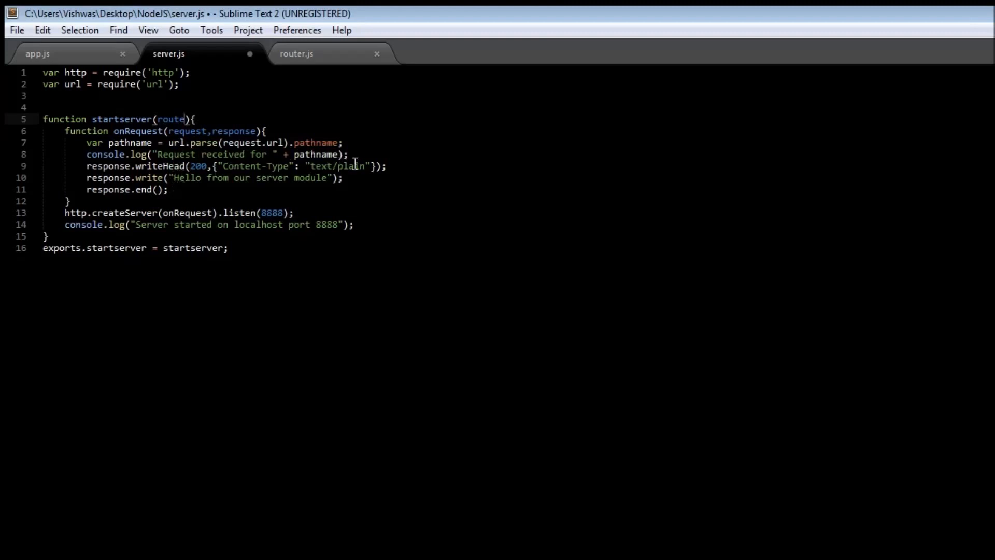
- Call route(pathname); after the request log, then highlight the route parameter
{"action": "key", "text": "Enter"}
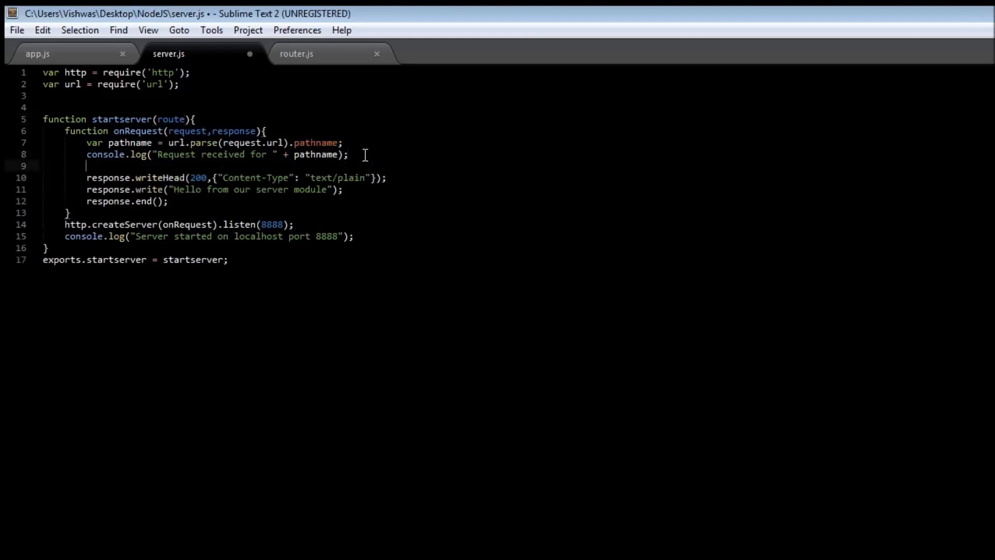
{"action": "type", "text": "route"}
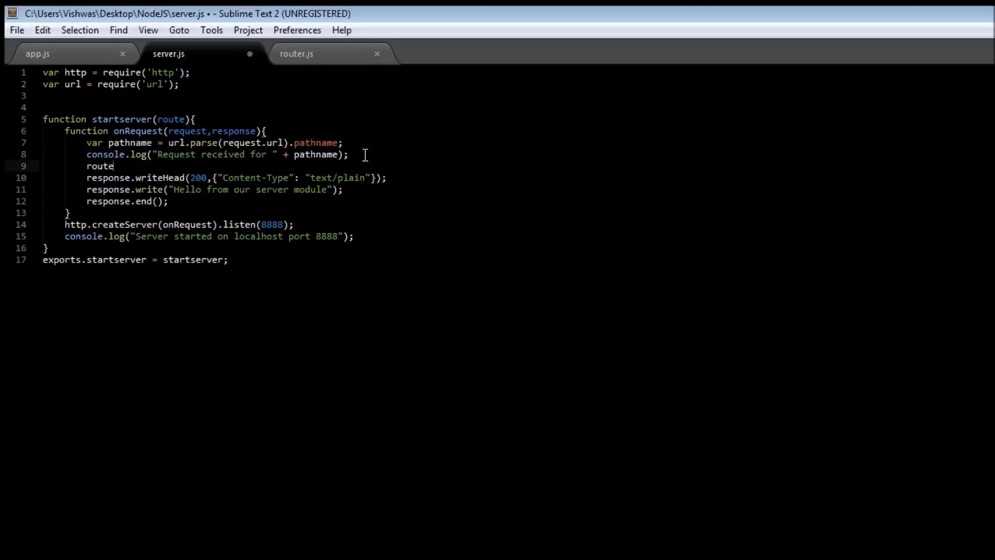
{"action": "type", "text": "(pathname)"}
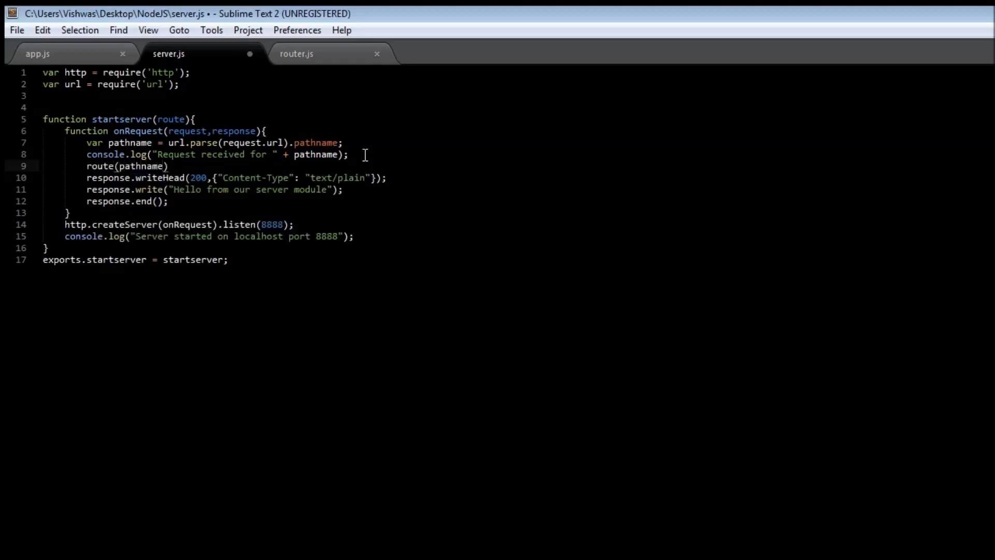
{"action": "type", "text": ";"}
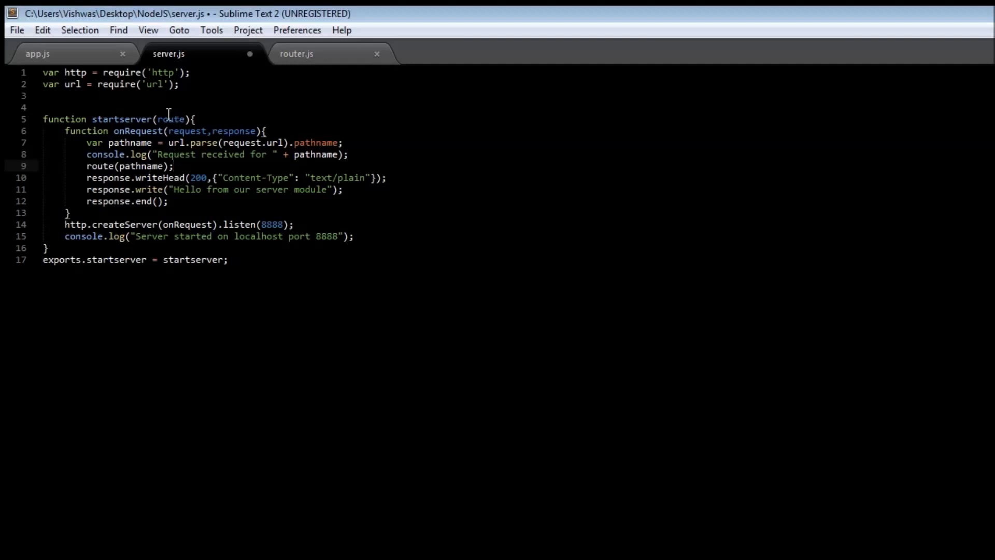
{"action": "double_click", "coordinate": [170, 118]}
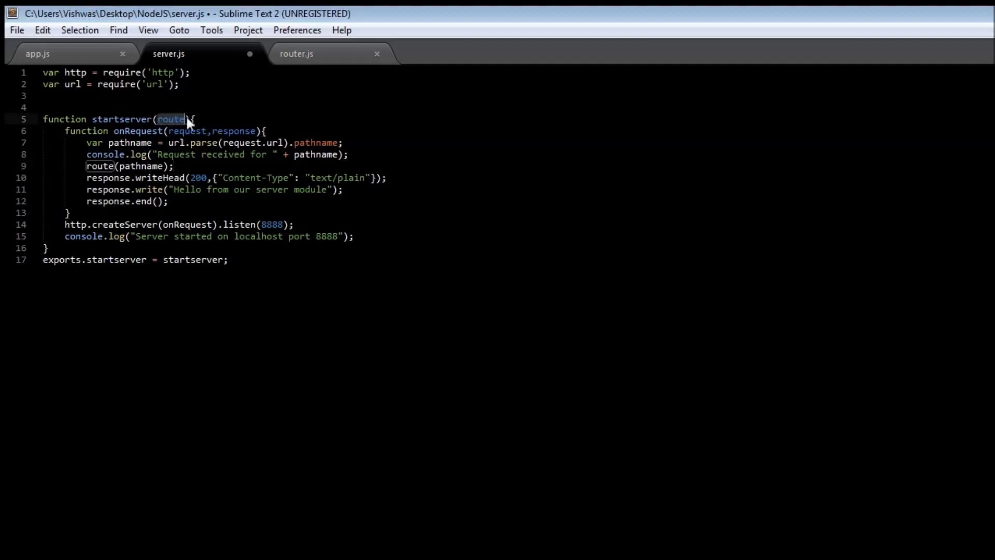
{"action": "left_click", "coordinate": [38, 53]}
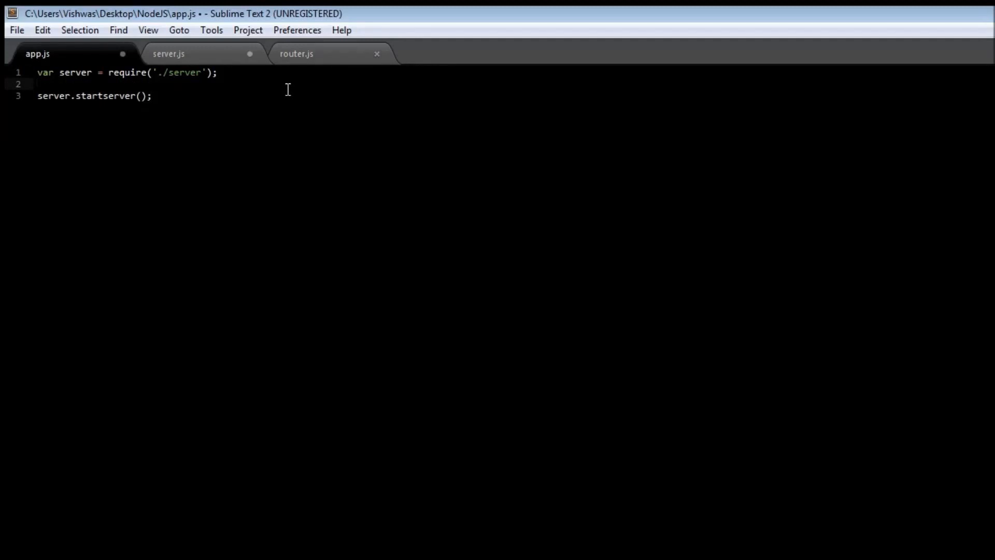
- Require './router' in app.js and pass router.route to server.startserver
{"action": "type", "text": "var rout"}
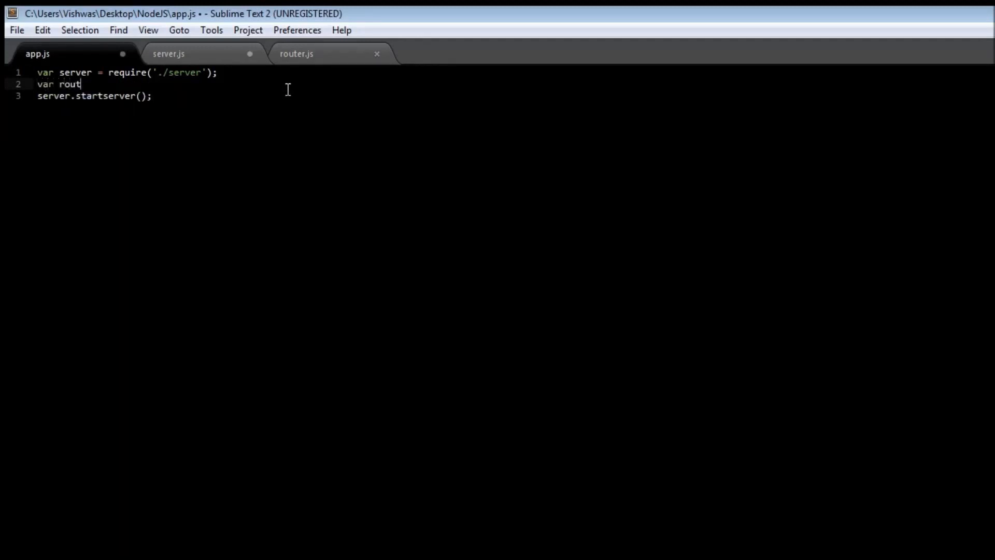
{"action": "type", "text": "er ="}
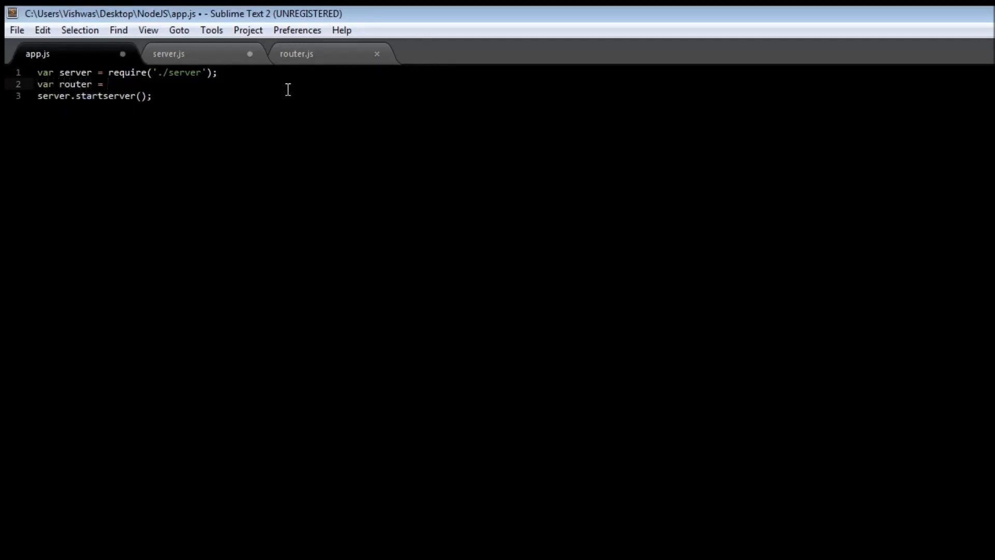
{"action": "type", "text": "require('"}
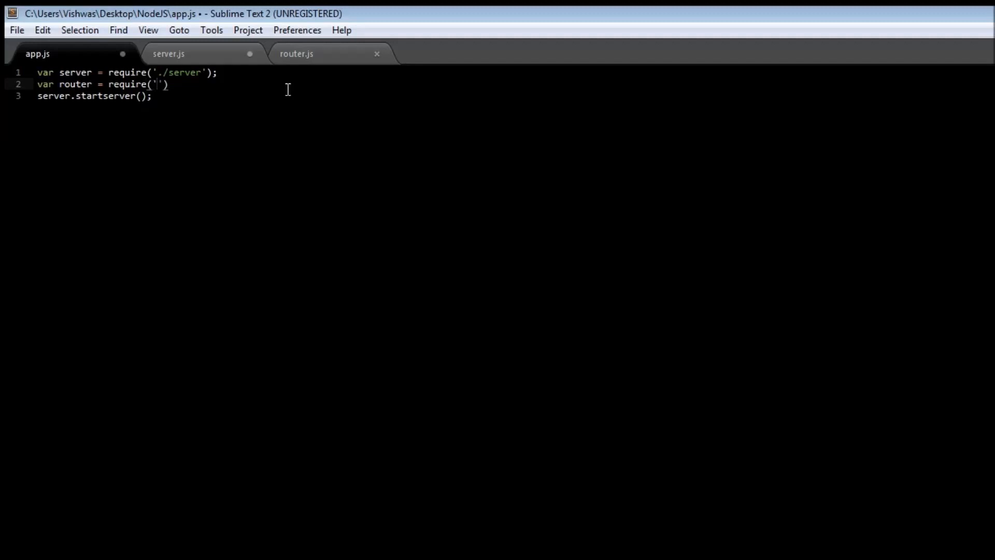
{"action": "type", "text": "./rou"}
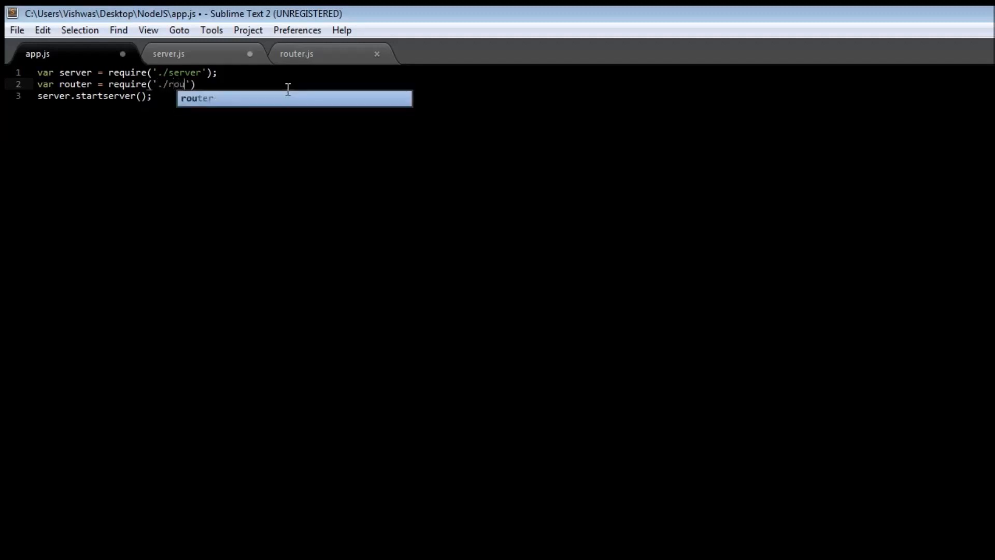
{"action": "key", "text": "tab"}
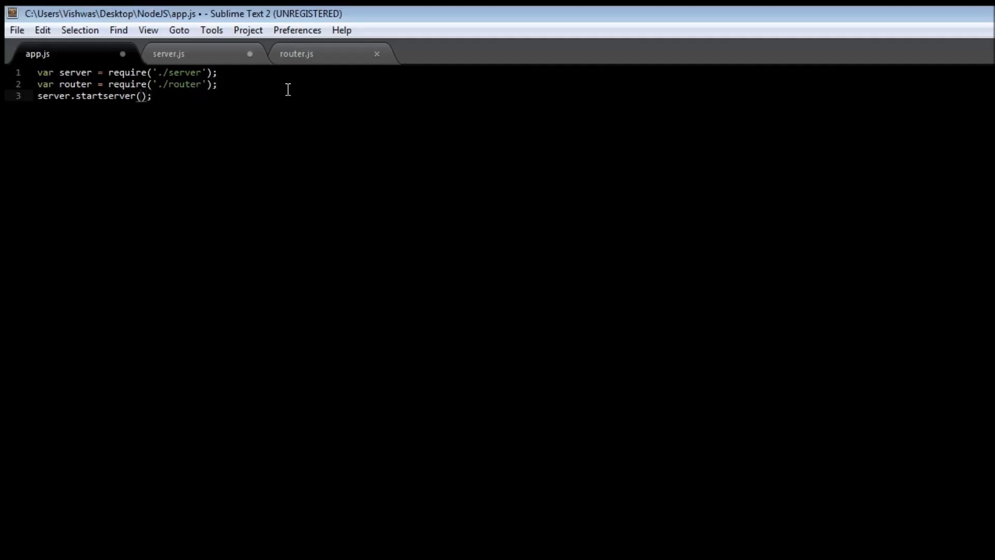
{"action": "type", "text": "router.route"}
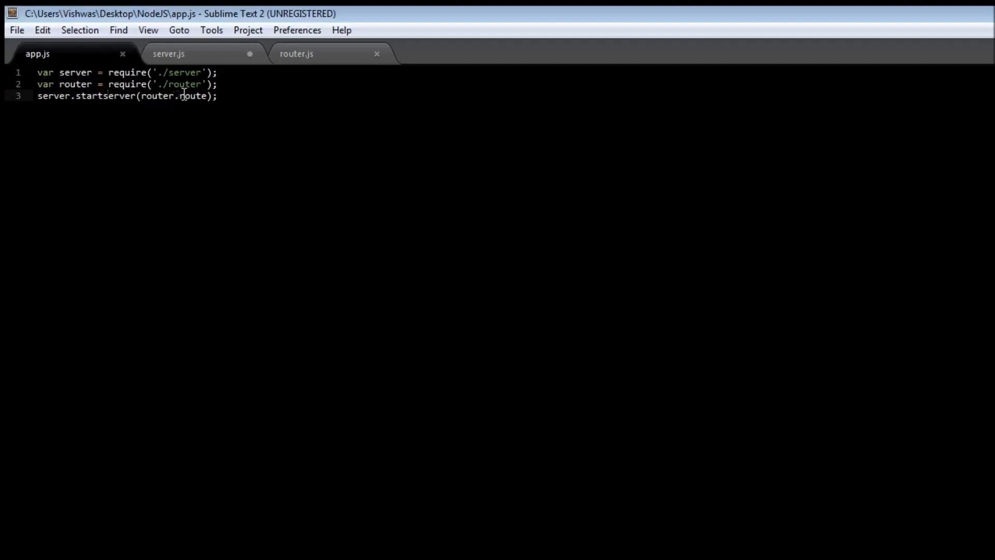
- Compare router.js's exported route function with its call in server.js, then save server.js
{"action": "left_click", "coordinate": [296, 53]}
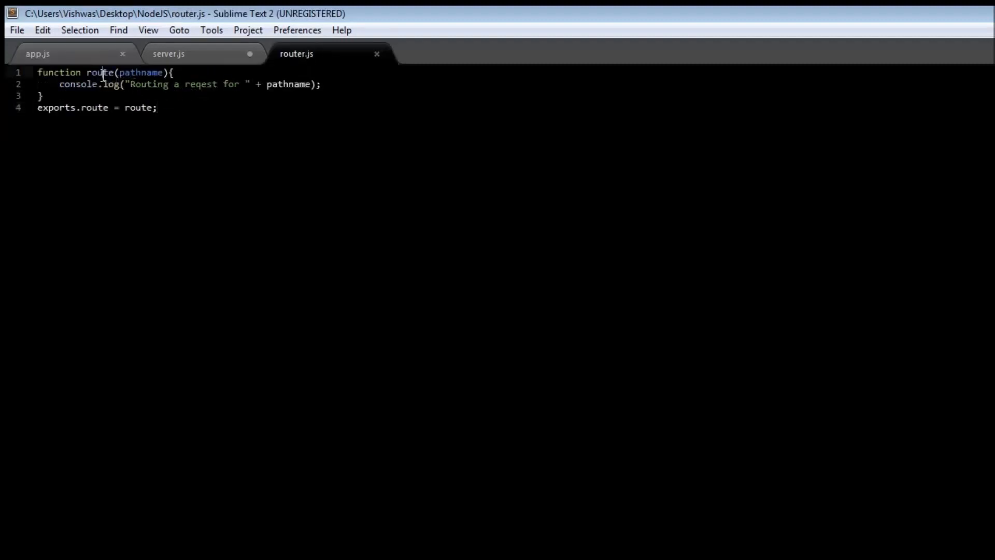
{"action": "left_click", "coordinate": [168, 53]}
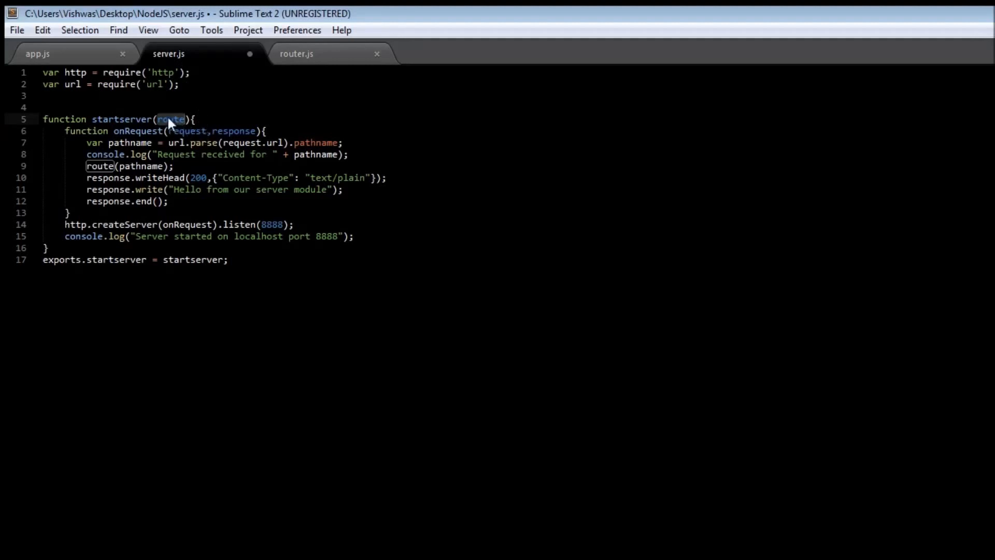
{"action": "left_click", "coordinate": [183, 166]}
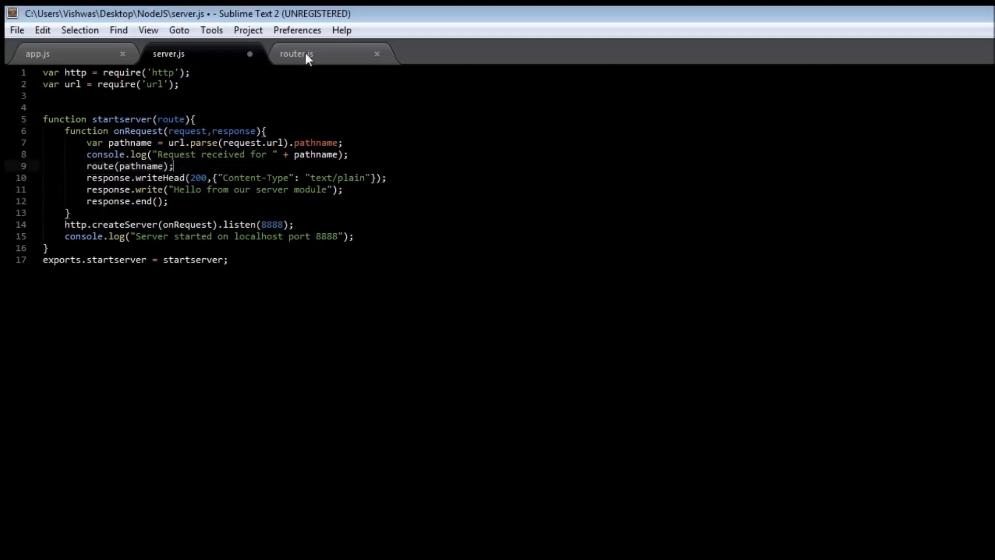
{"action": "left_click", "coordinate": [296, 53]}
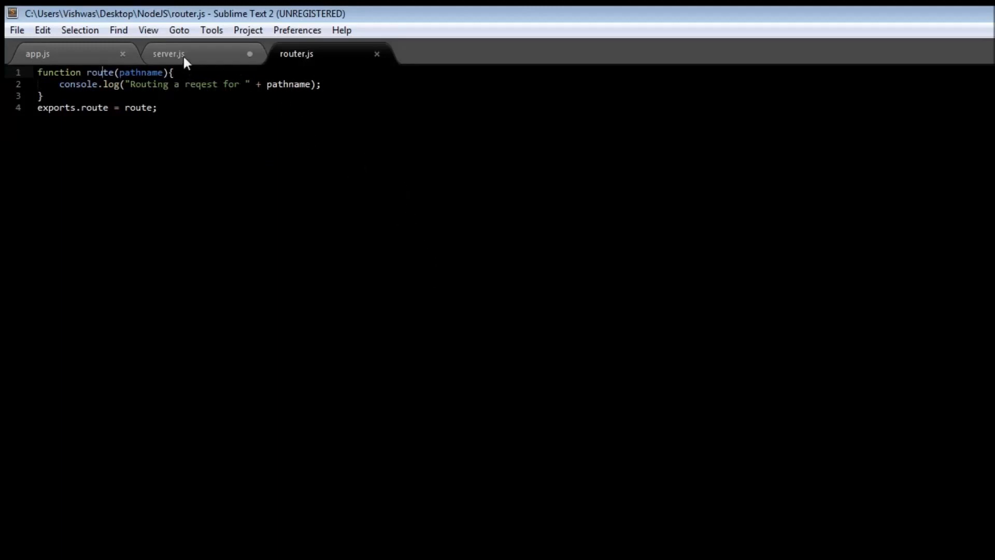
{"action": "left_click", "coordinate": [169, 53]}
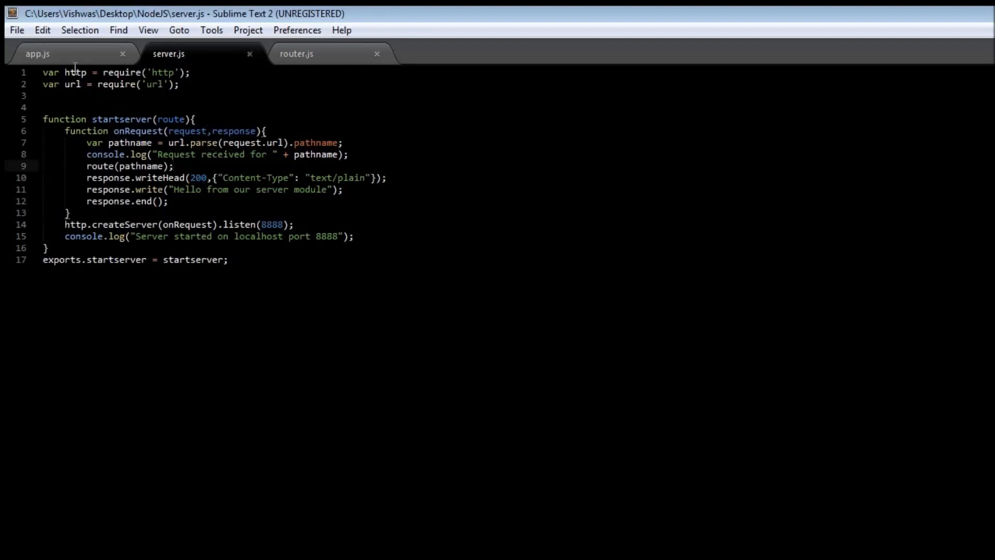
{"action": "left_click", "coordinate": [37, 54]}
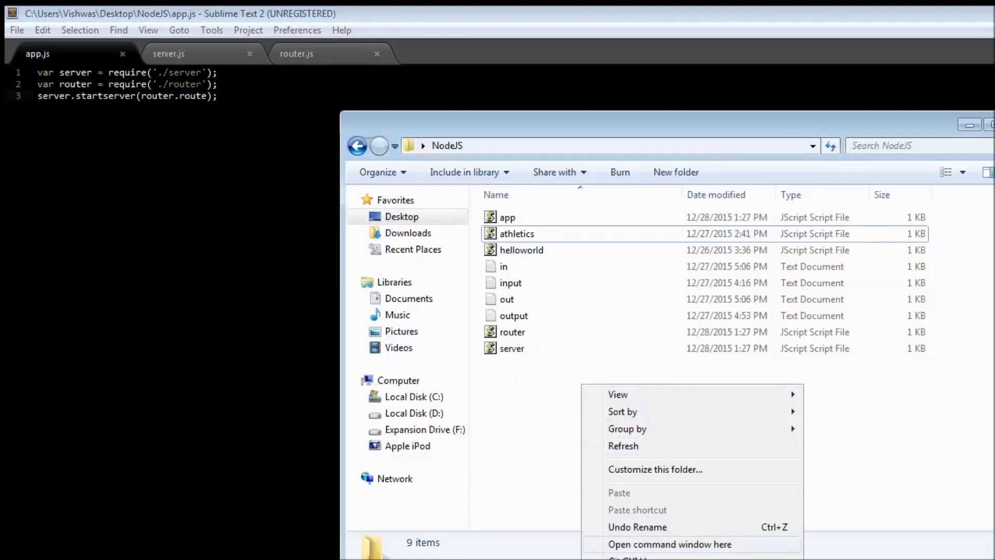
- Open a command window in NodeJS, stop the old server, and run node app.js
{"action": "left_click", "coordinate": [670, 544]}
{"action": "type", "text": "node app.js"}
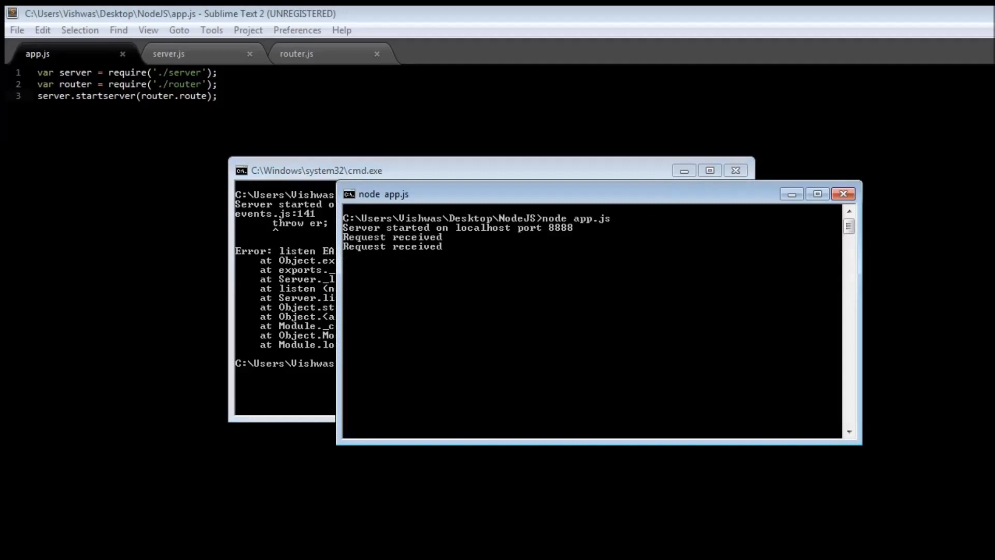
{"action": "key", "text": "ctrl+c"}
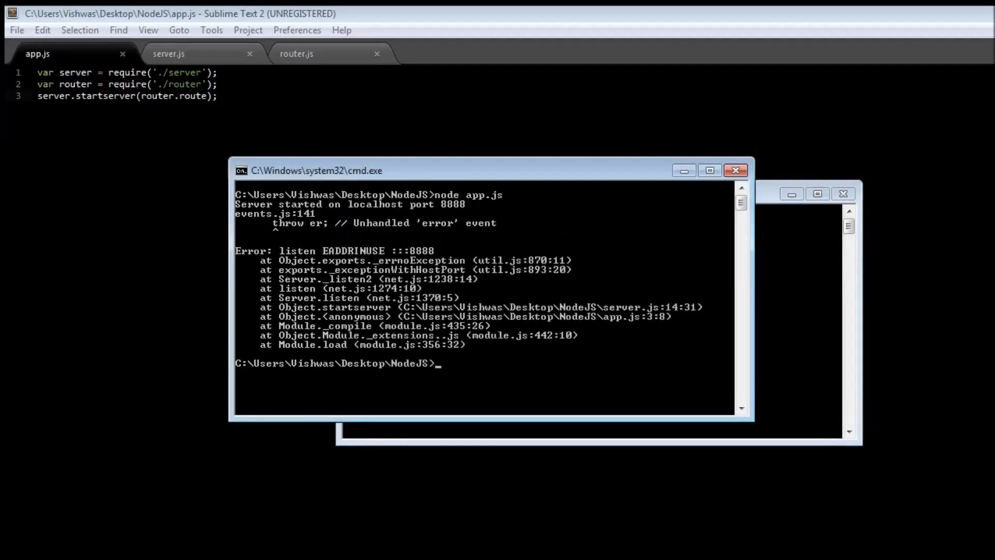
{"action": "type", "text": "node app.js"}
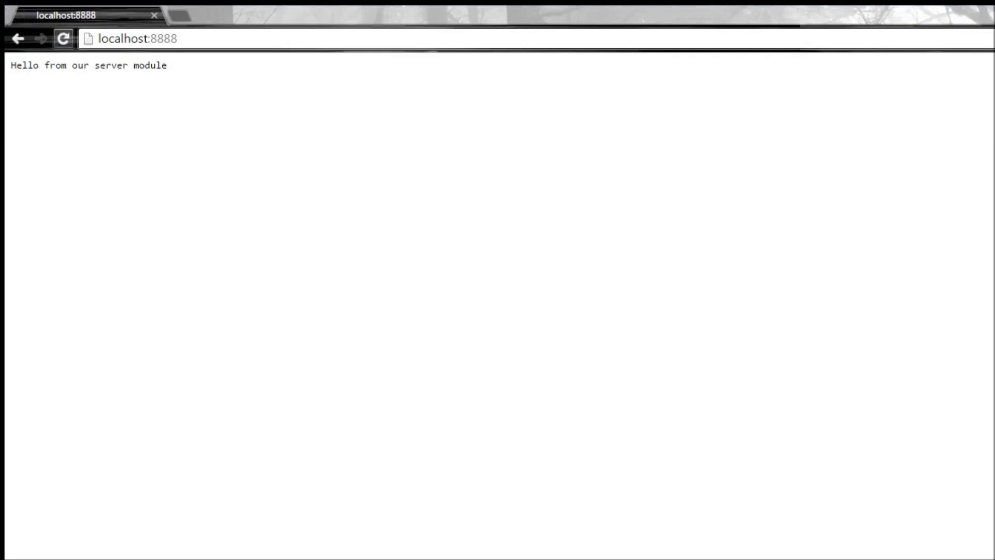
- Load localhost:8888/home in Chrome to trigger routing log lines
{"action": "left_click", "coordinate": [63, 39]}
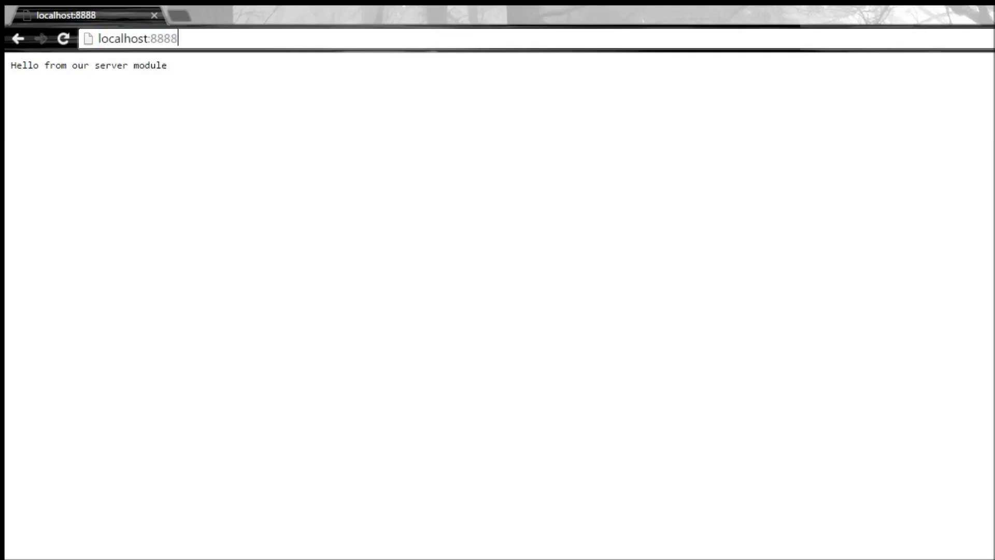
{"action": "type", "text": "/home"}
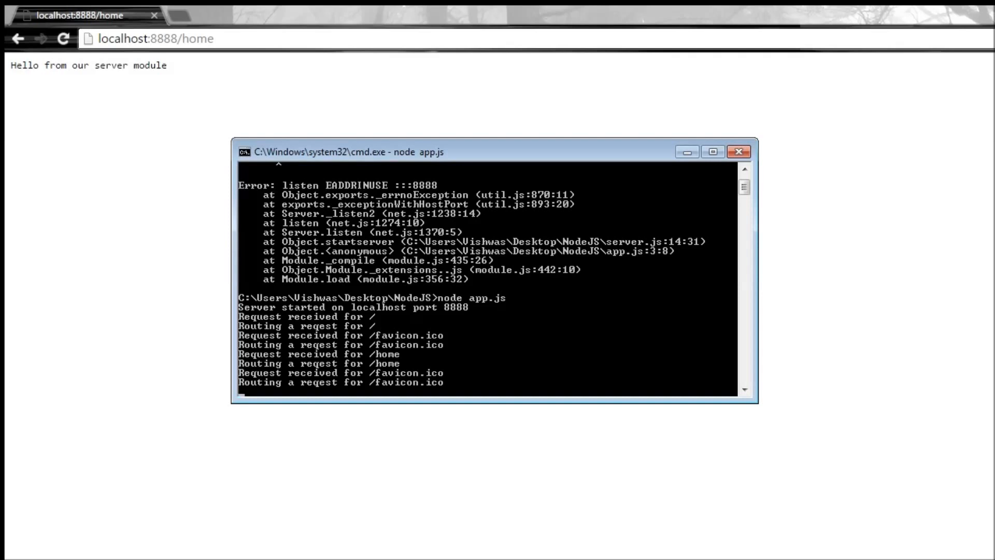
{"action": "left_click", "coordinate": [739, 152]}
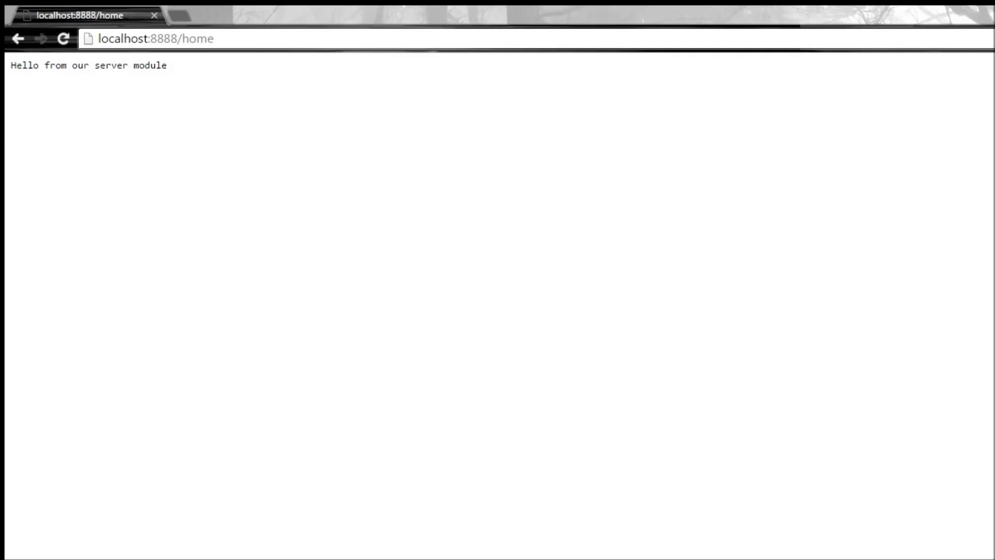